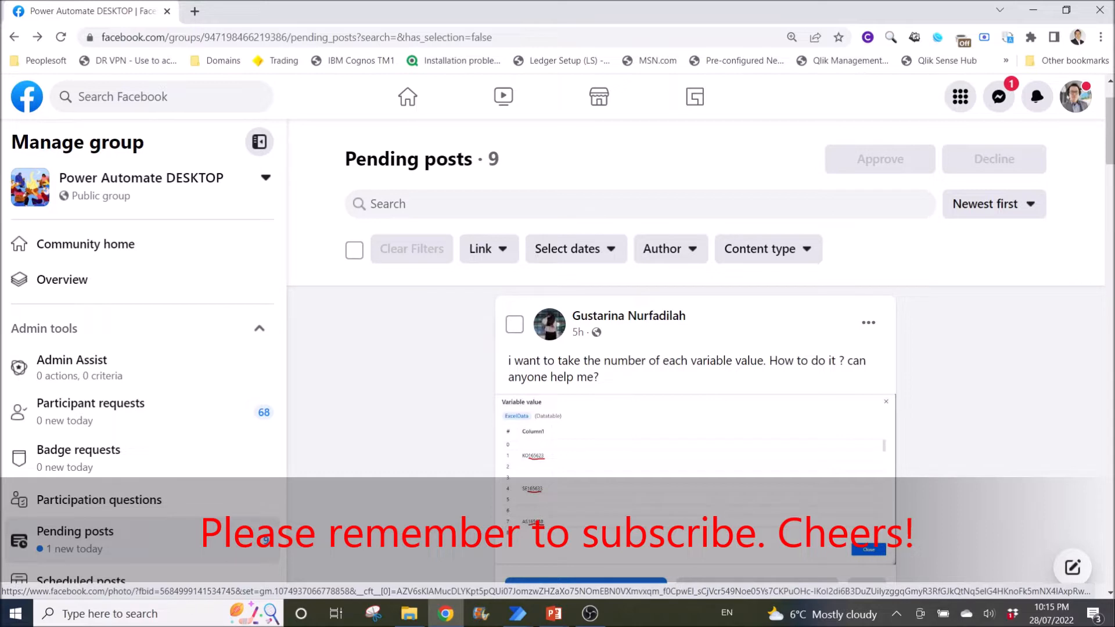
Step: View the pending post's Variable value screenshot full-size, then switch to the workbook folder
{"action": "left_click", "coordinate": [696, 462]}
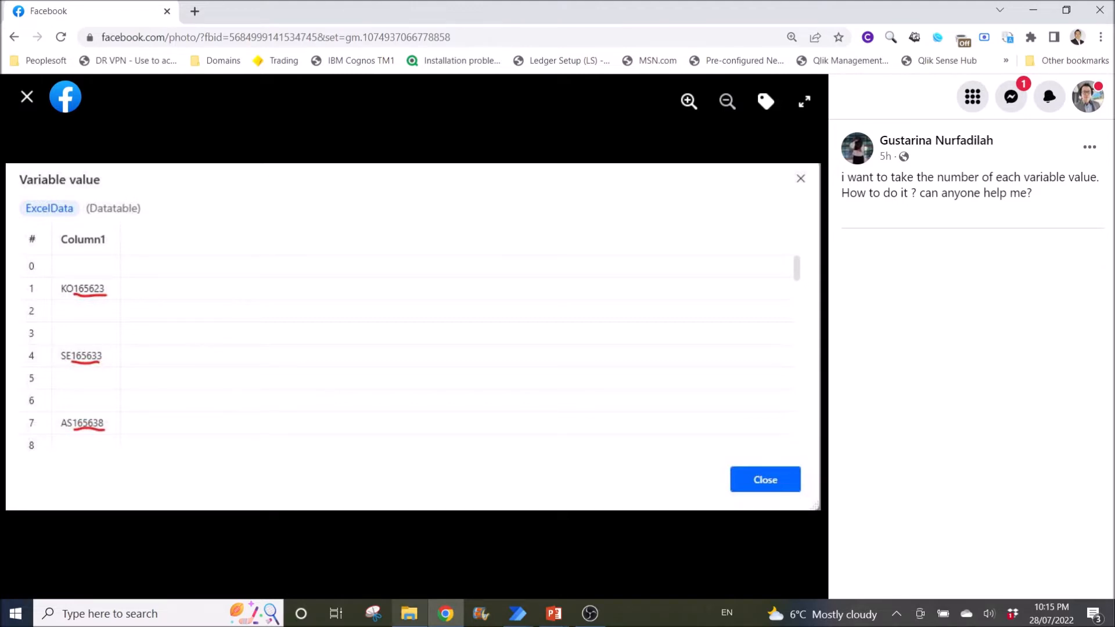
{"action": "left_click", "coordinate": [407, 613]}
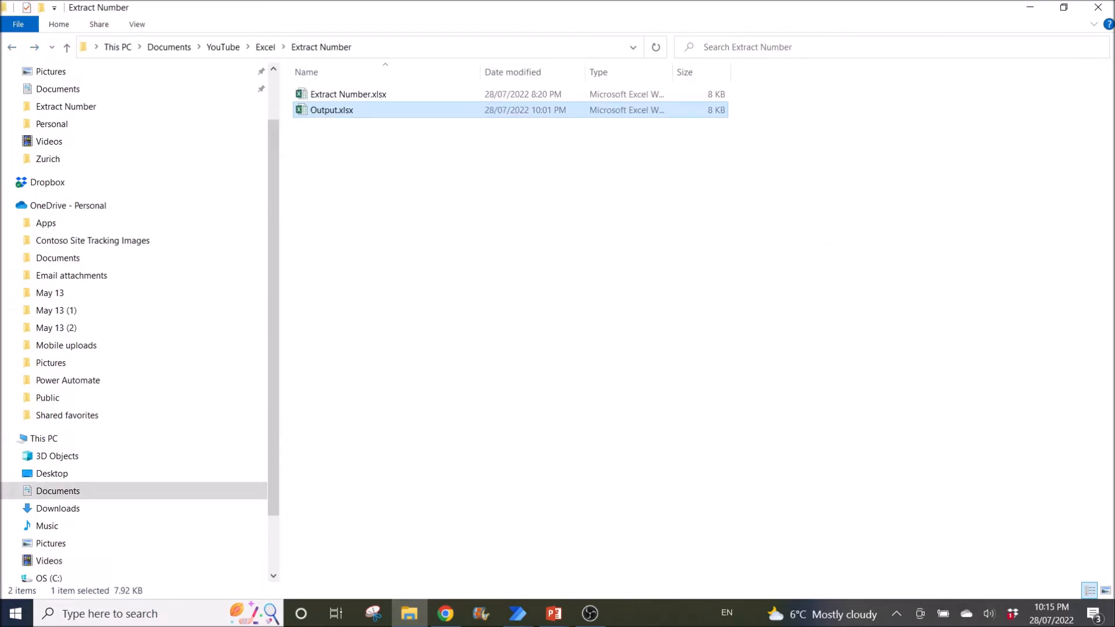
Step: Open Extract Number.xlsx, inspect code KO623452 in A3, then close Excel via the save prompt
{"action": "left_click", "coordinate": [347, 95]}
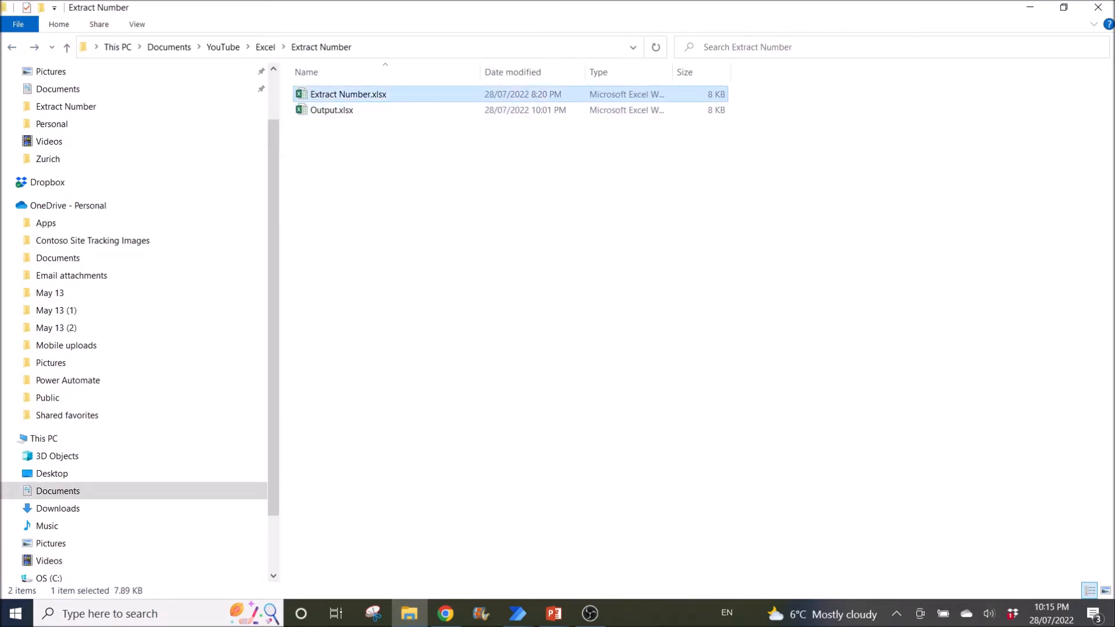
{"action": "double_click", "coordinate": [348, 94]}
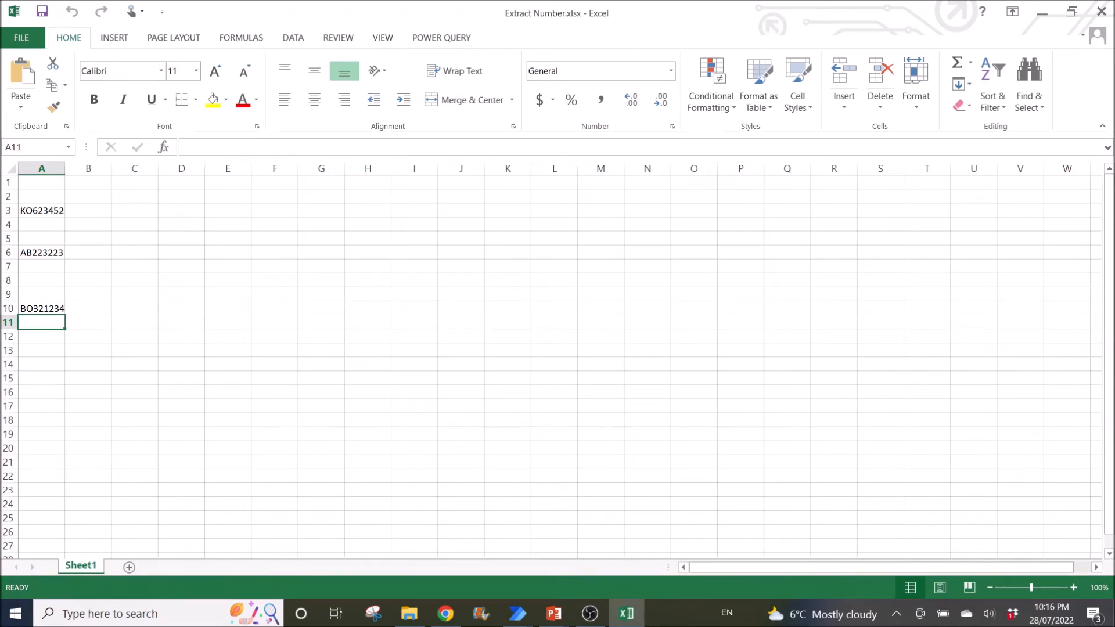
{"action": "left_click", "coordinate": [41, 210]}
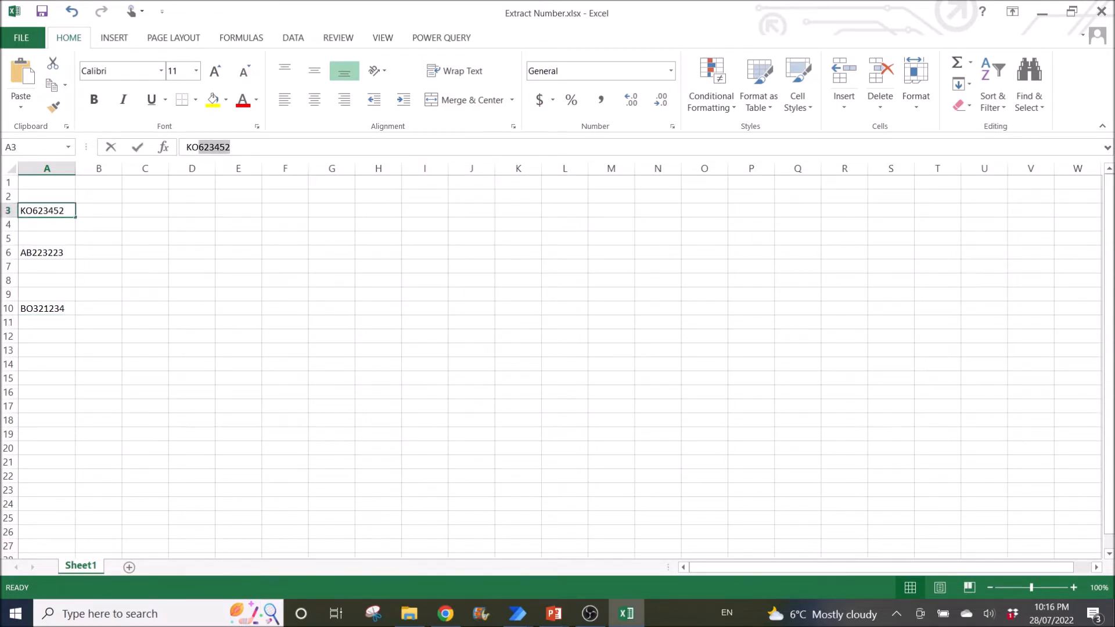
{"action": "double_click", "coordinate": [47, 210]}
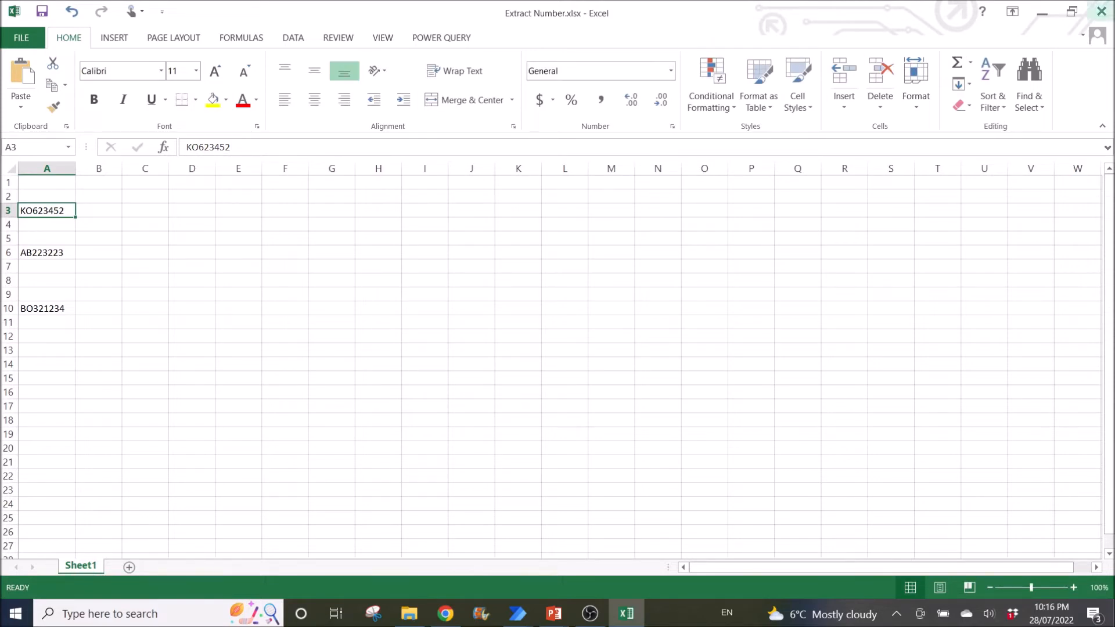
{"action": "left_click", "coordinate": [1102, 12]}
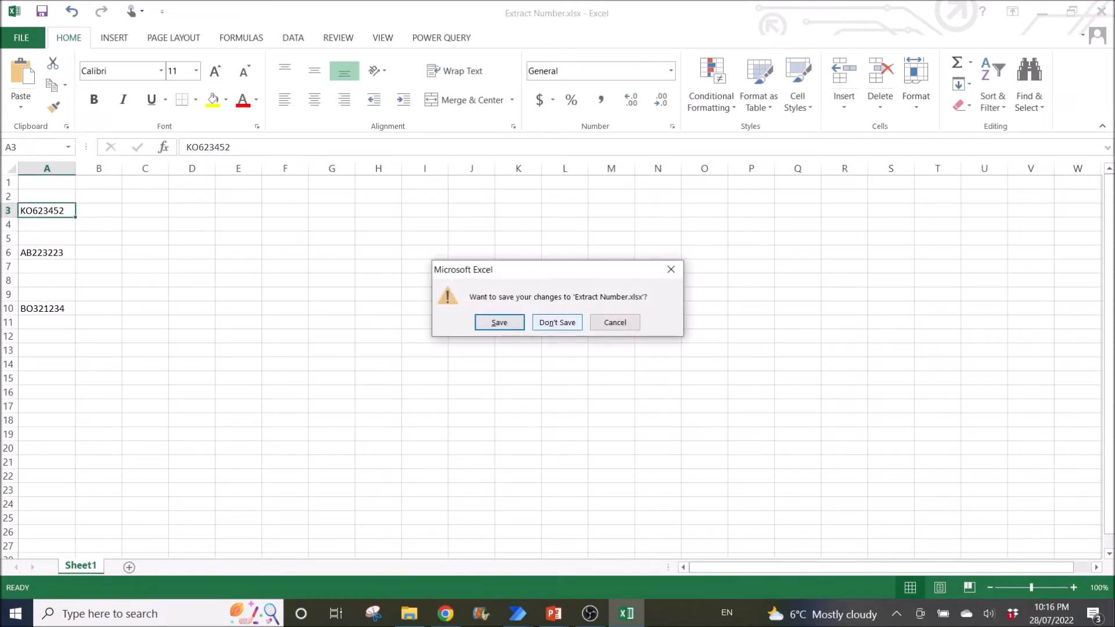
{"action": "left_click", "coordinate": [557, 323]}
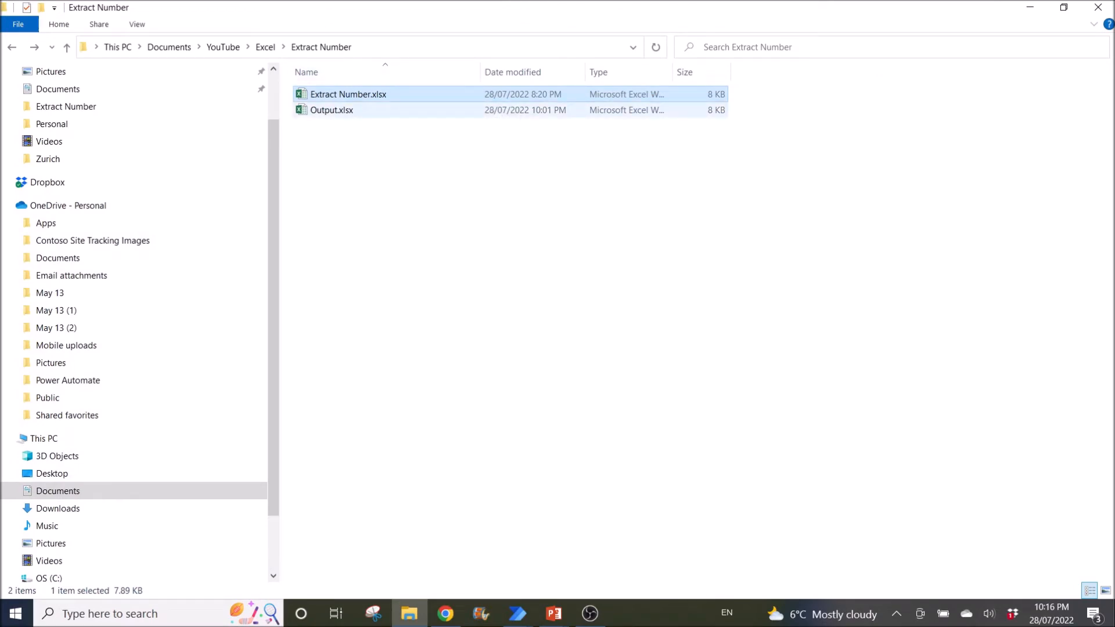
Step: Open Output.xlsx, check the extracted 623452 in B3, and set the workbook aside
{"action": "double_click", "coordinate": [332, 110]}
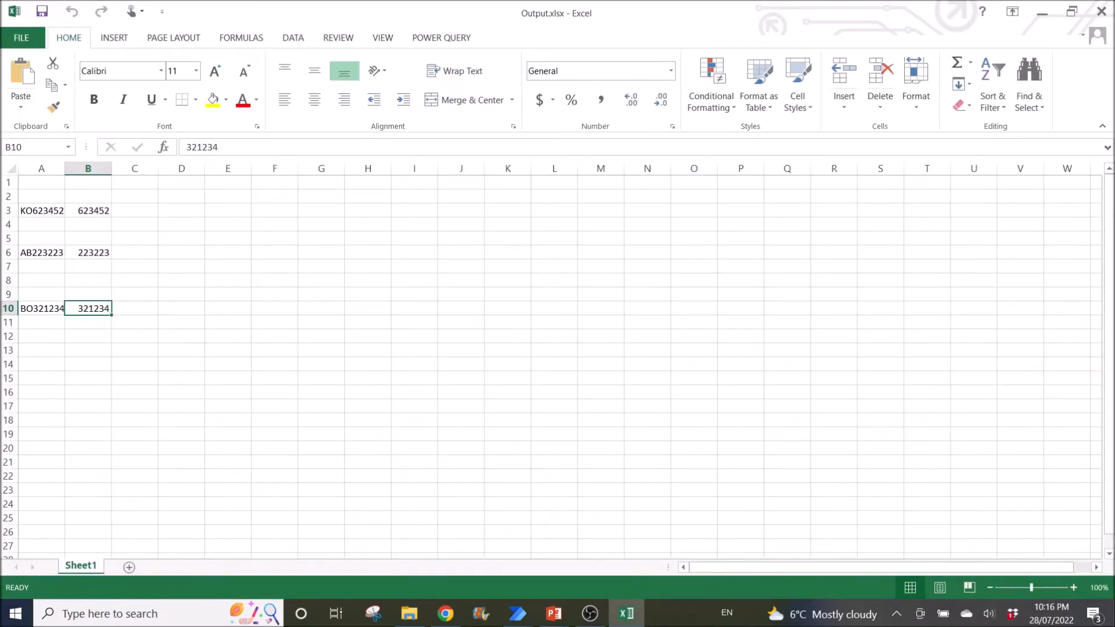
{"action": "left_click", "coordinate": [88, 224]}
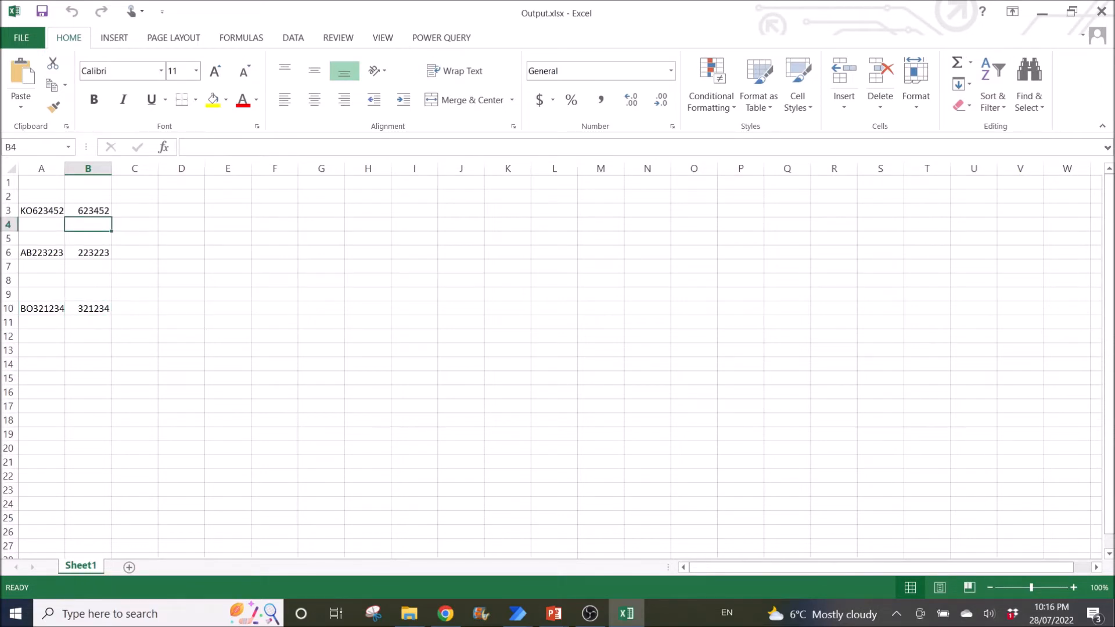
{"action": "left_click", "coordinate": [88, 211]}
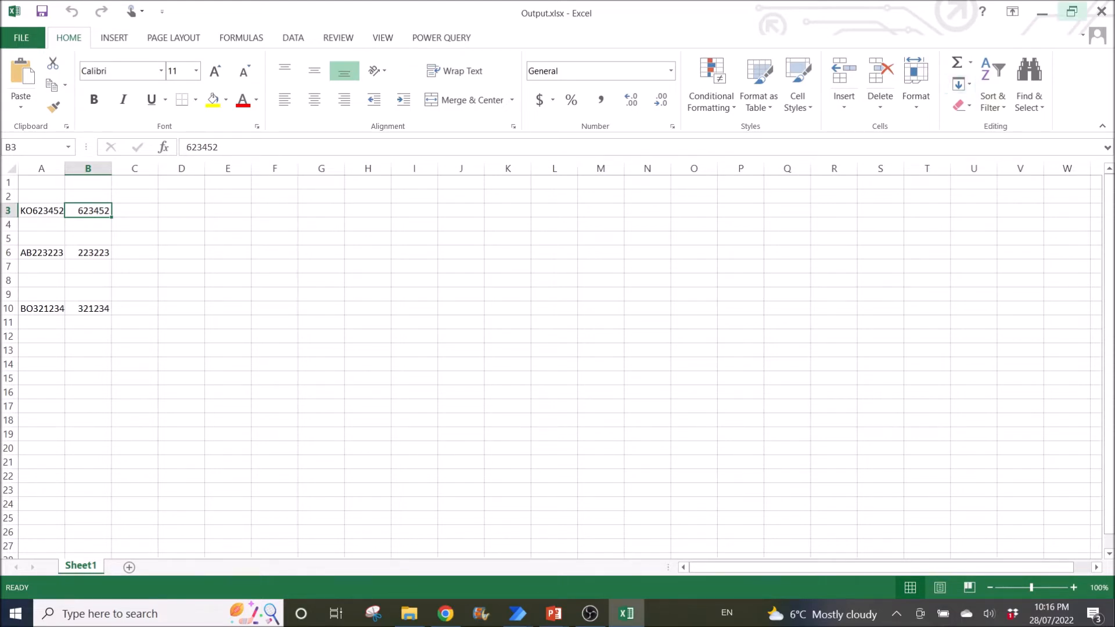
{"action": "left_click", "coordinate": [408, 613]}
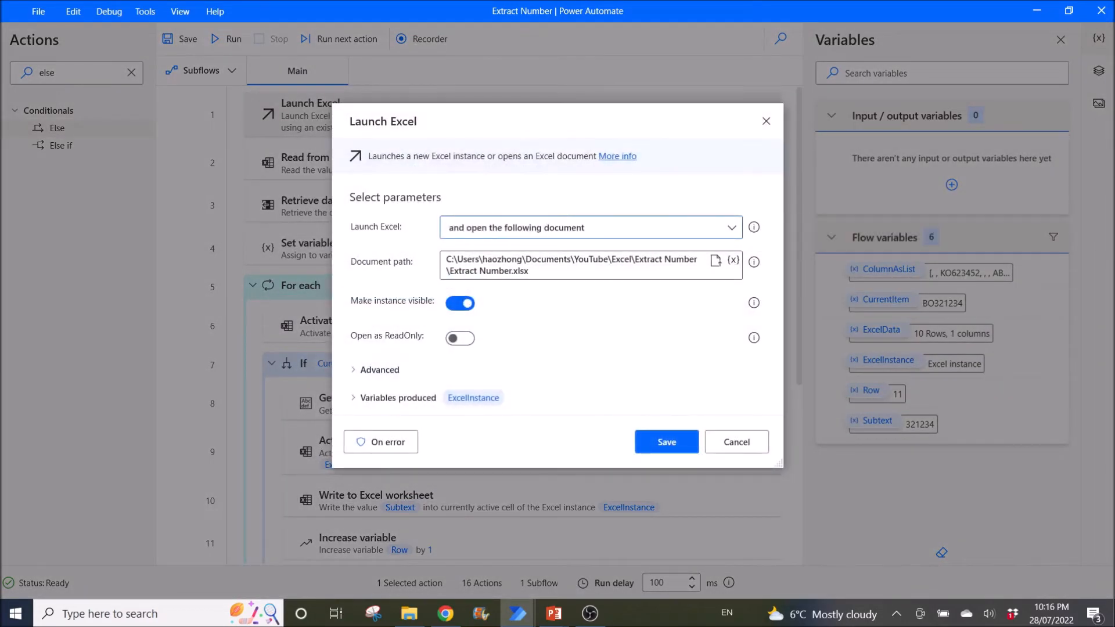
{"action": "mouse_move", "coordinate": [754, 227]}
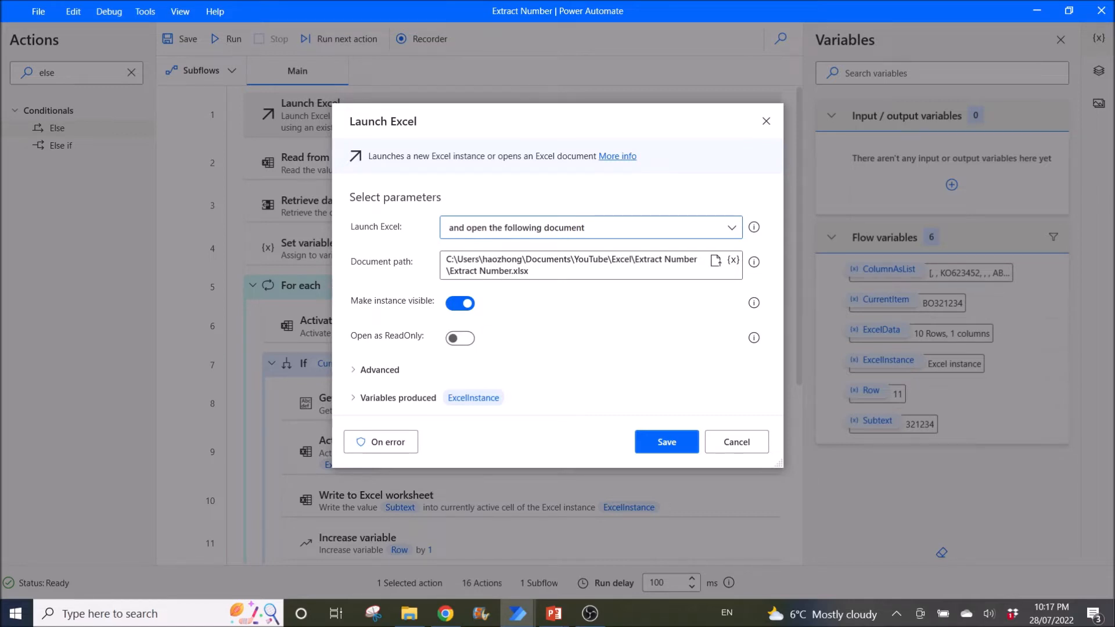
{"action": "left_click", "coordinate": [378, 369]}
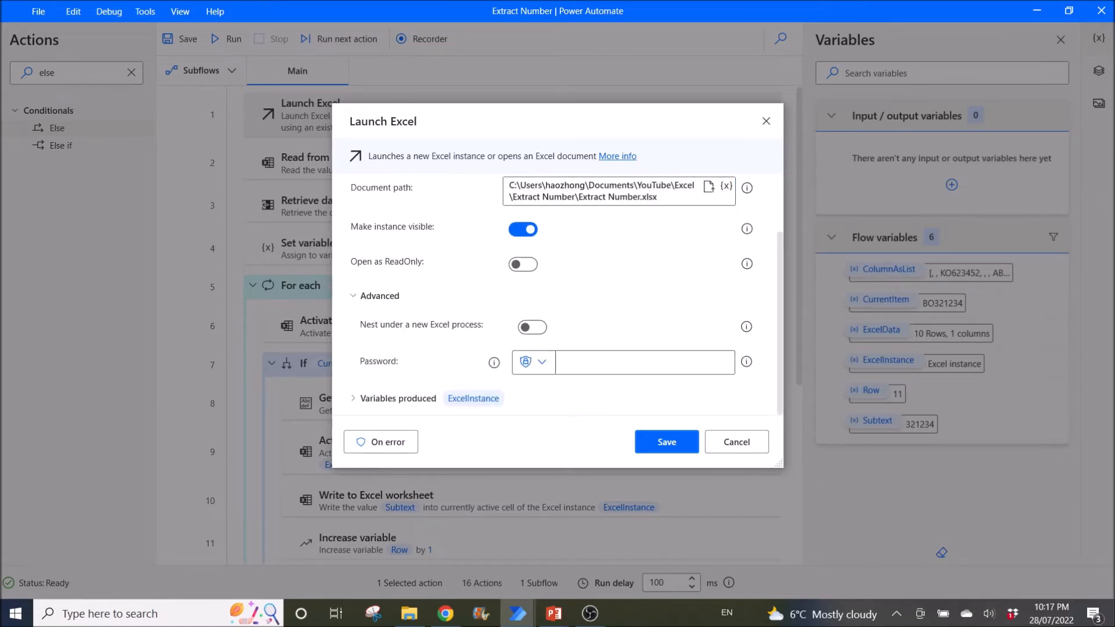
{"action": "mouse_move", "coordinate": [472, 399]}
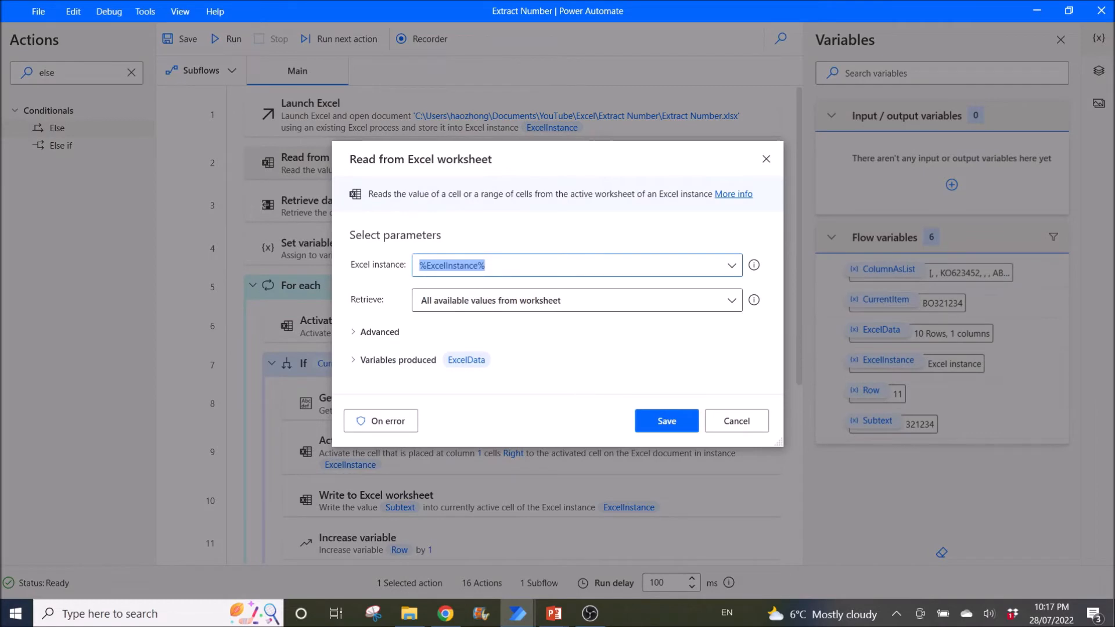
{"action": "left_click", "coordinate": [569, 265]}
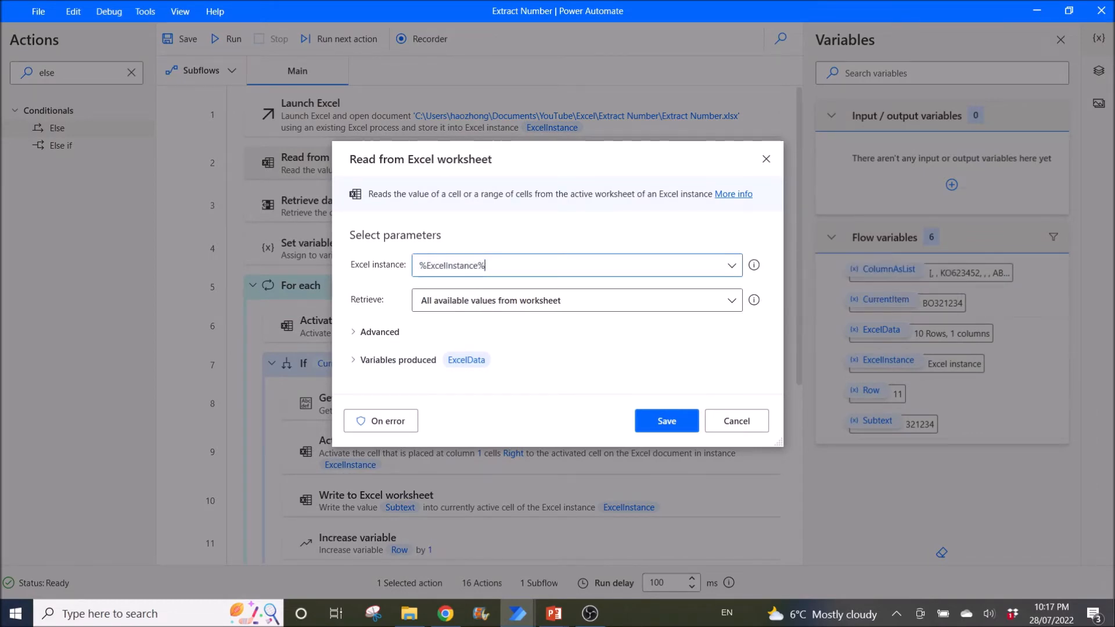
{"action": "mouse_move", "coordinate": [753, 300]}
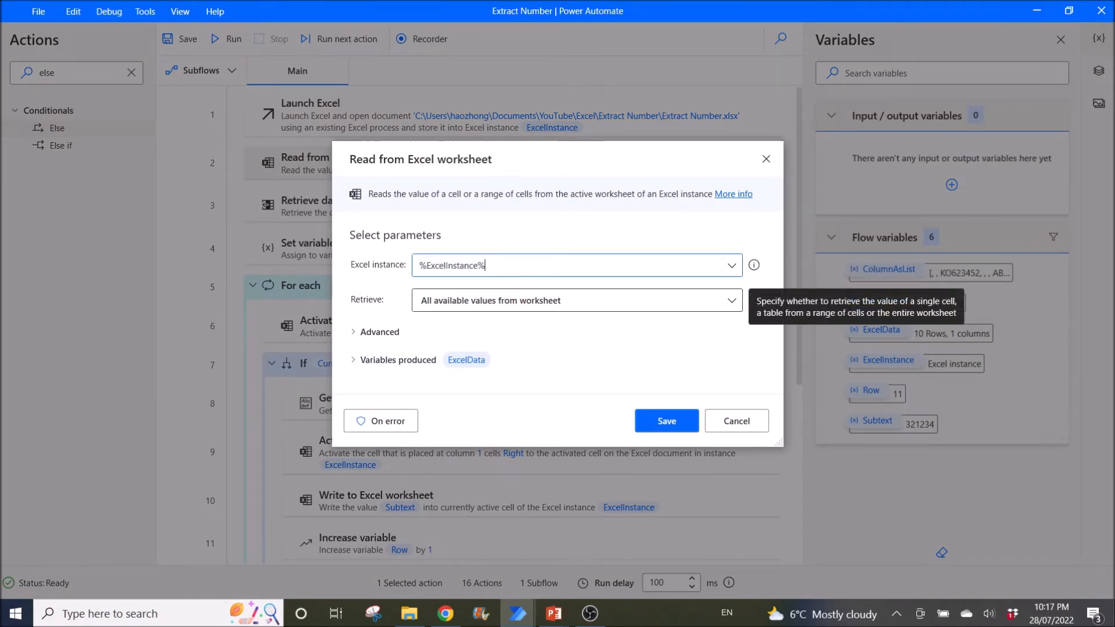
{"action": "left_click", "coordinate": [378, 331]}
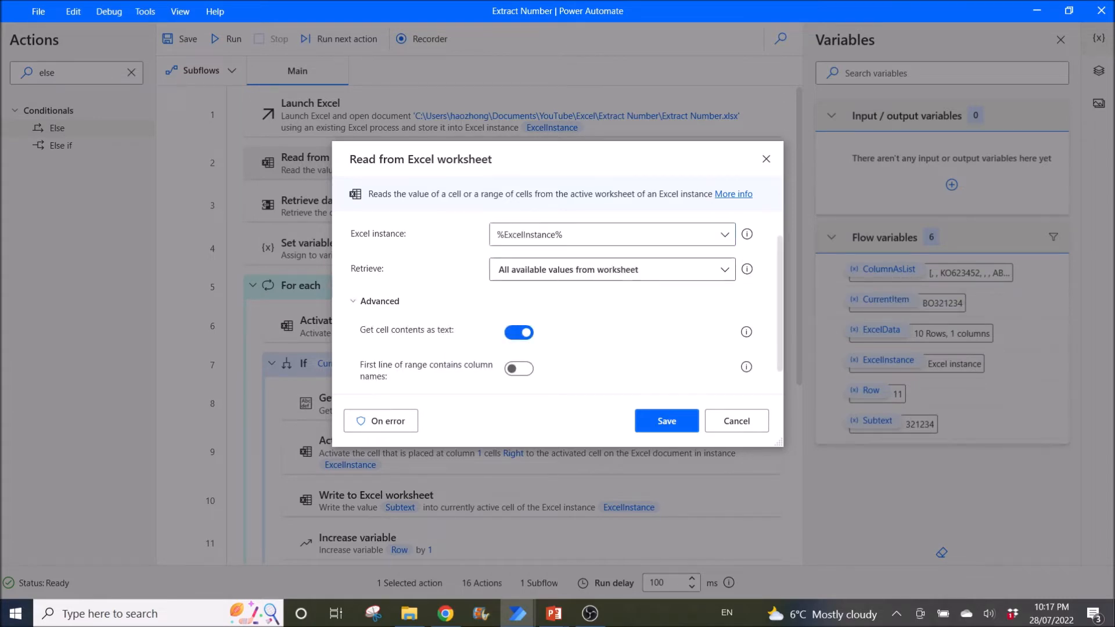
{"action": "scroll", "scroll_direction": "down", "scroll_amount": 3}
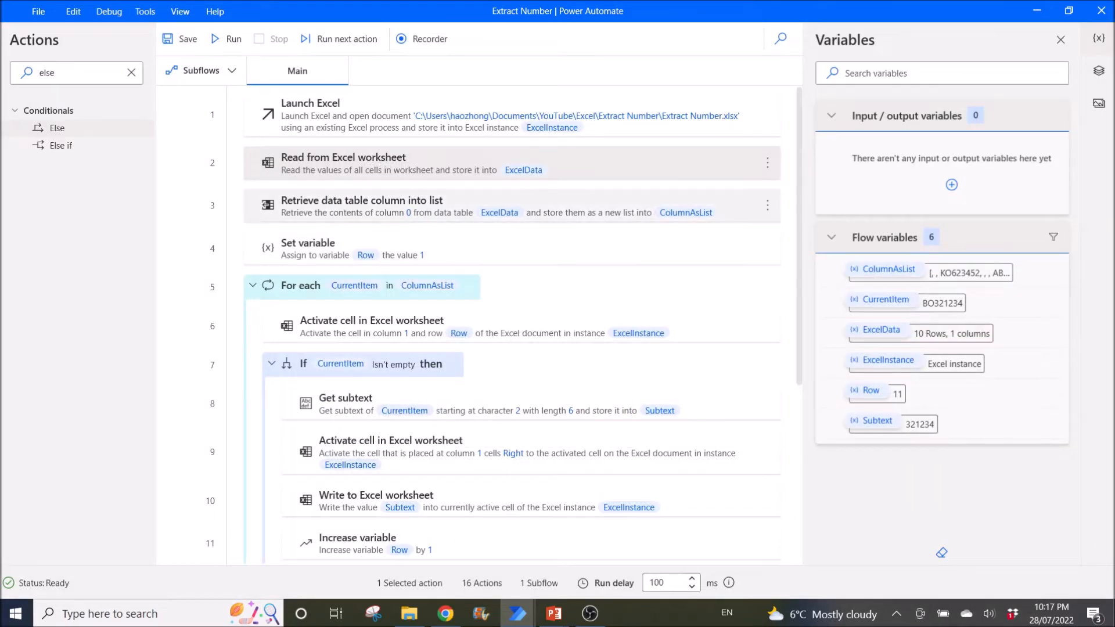
Step: Review the Set variable step (Row = 1), close it unchanged, and scroll down
{"action": "double_click", "coordinate": [361, 206]}
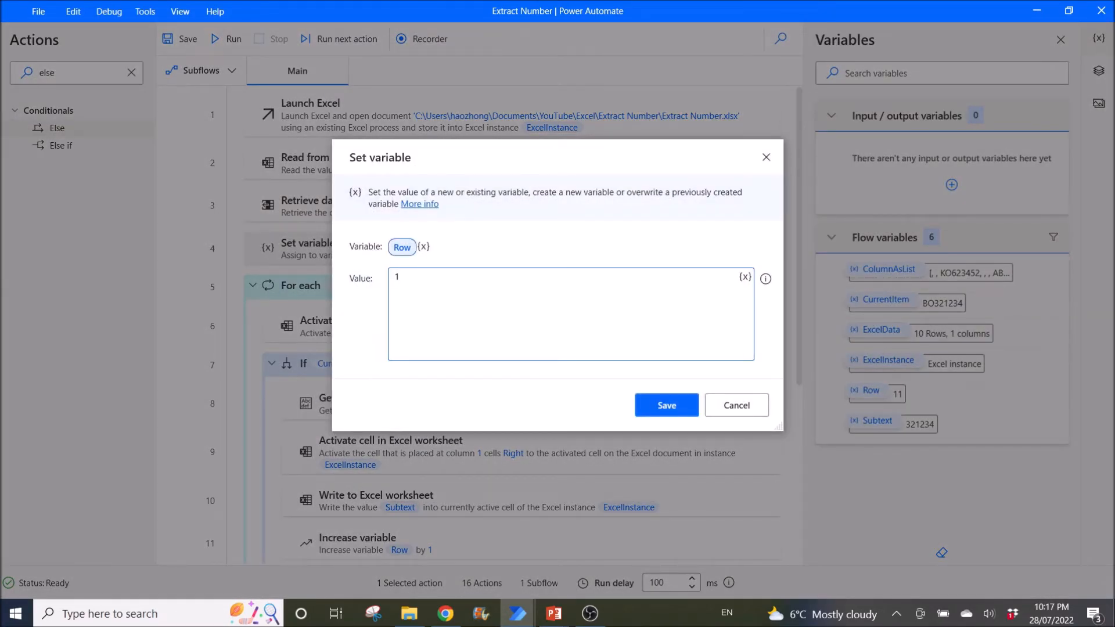
{"action": "mouse_move", "coordinate": [766, 279]}
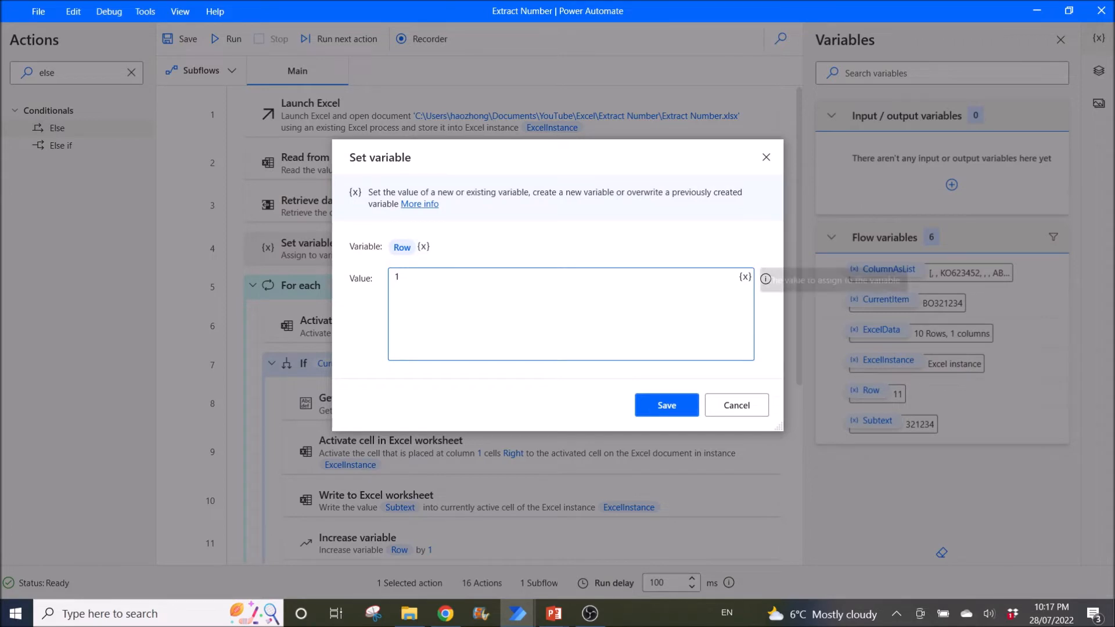
{"action": "left_click", "coordinate": [665, 404]}
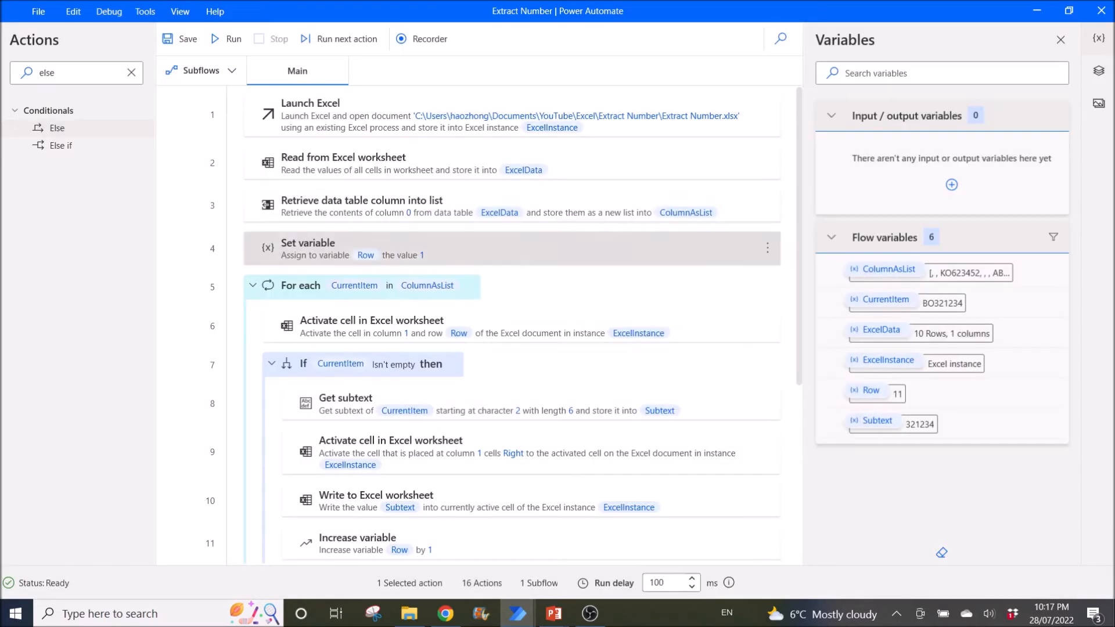
{"action": "scroll", "scroll_direction": "down", "scroll_amount": 3}
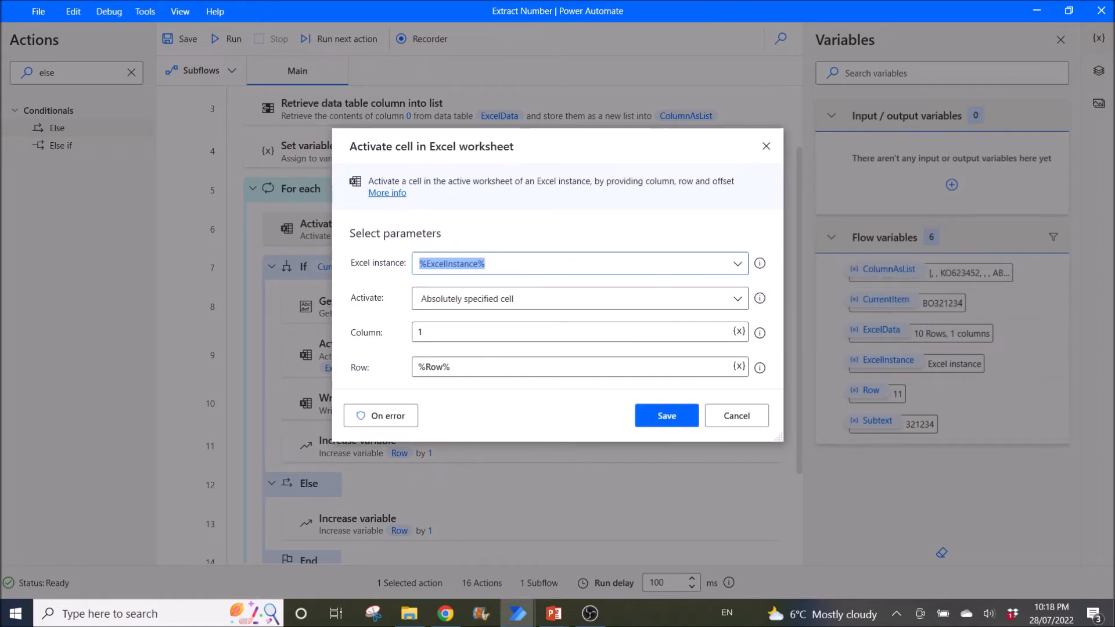
{"action": "mouse_move", "coordinate": [759, 298]}
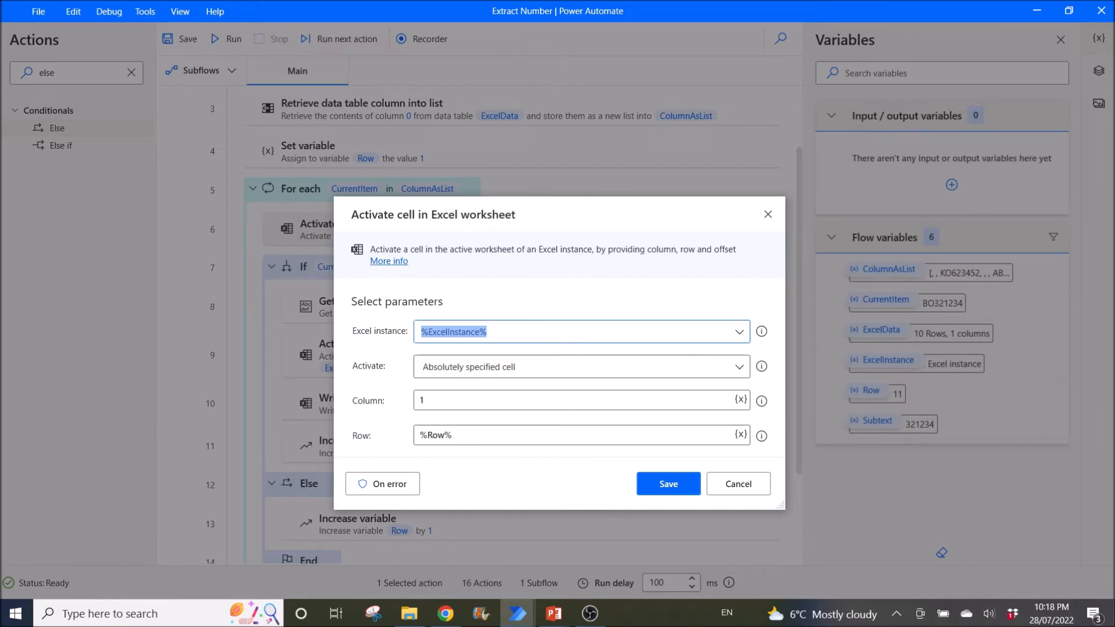
{"action": "left_click", "coordinate": [667, 483]}
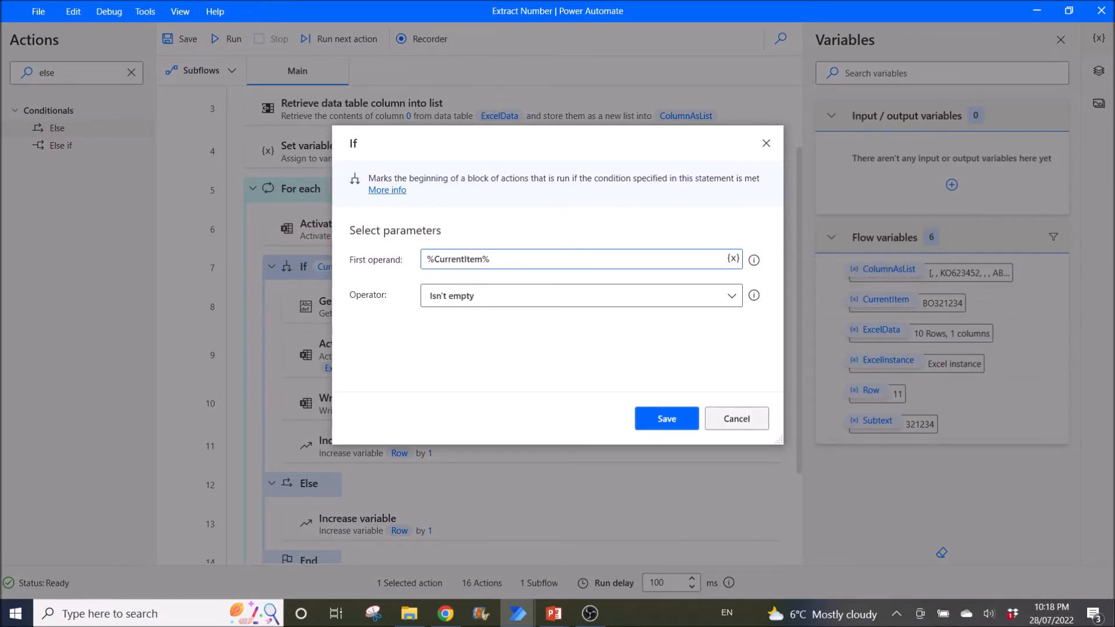
{"action": "left_click", "coordinate": [665, 419]}
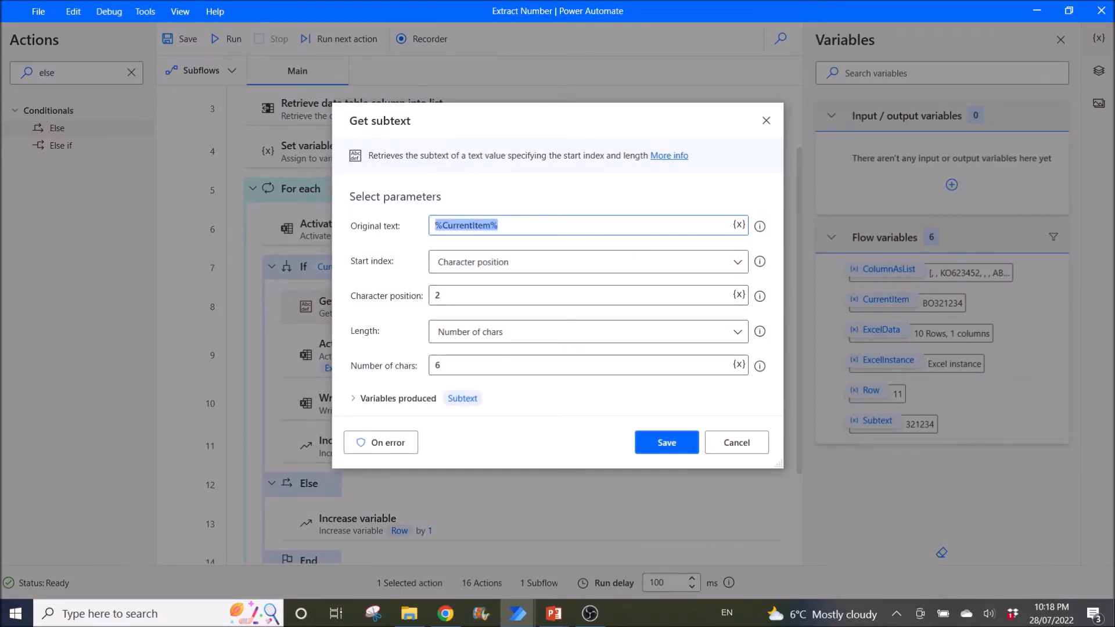
{"action": "mouse_move", "coordinate": [760, 261]}
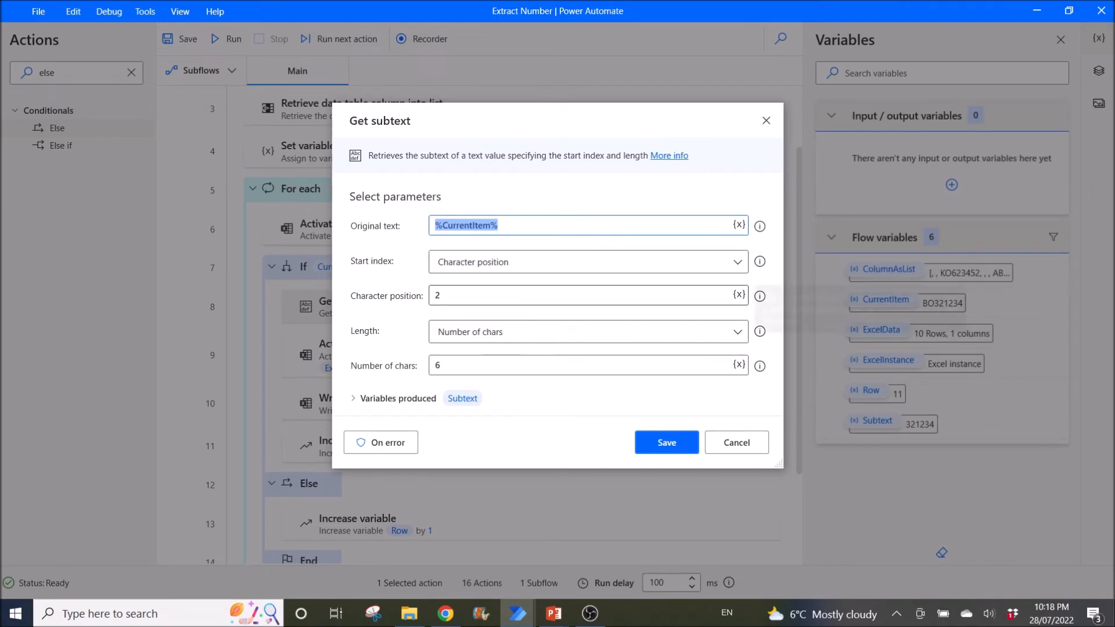
{"action": "mouse_move", "coordinate": [739, 295]}
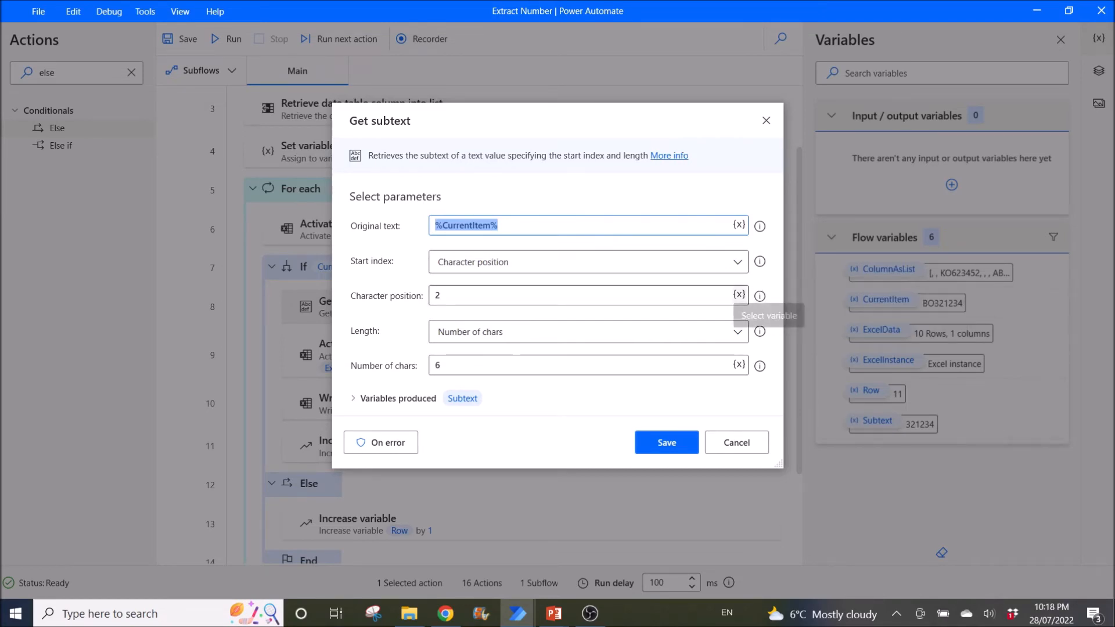
{"action": "mouse_move", "coordinate": [759, 296]}
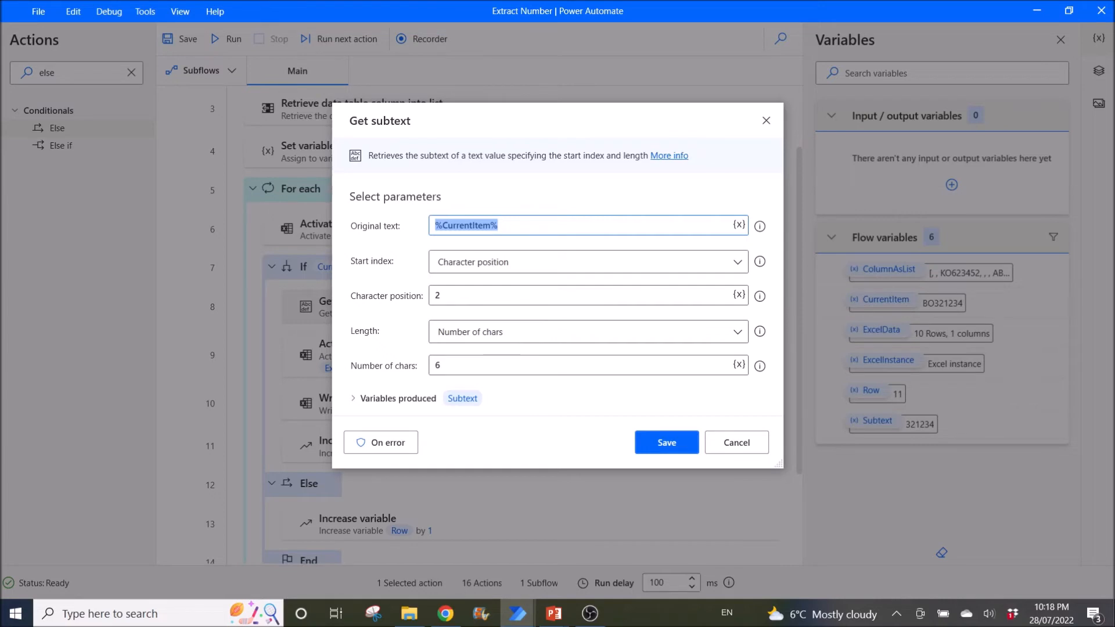
{"action": "mouse_move", "coordinate": [760, 295]}
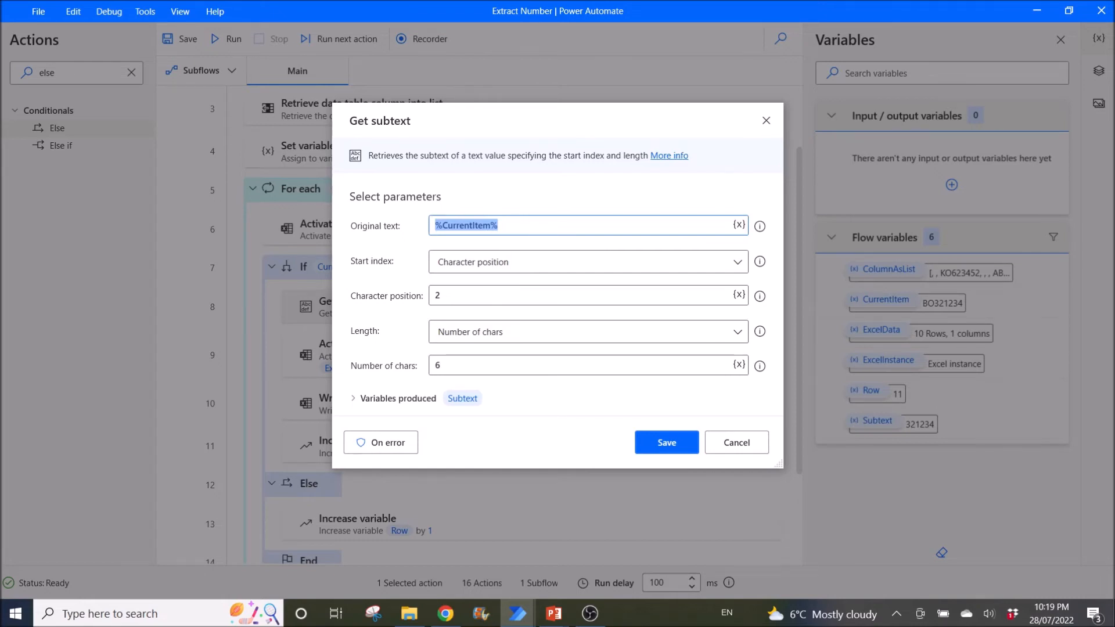
{"action": "mouse_move", "coordinate": [759, 332]}
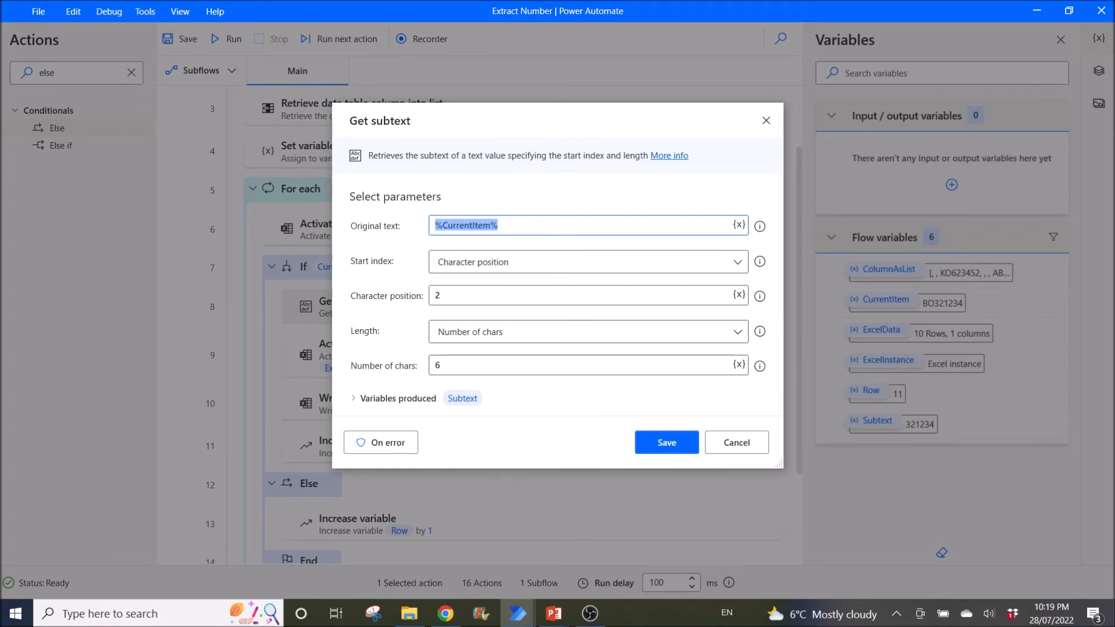
Step: Close the Get subtext and Activate cell (offset 1 right) settings without changes
{"action": "left_click", "coordinate": [666, 443]}
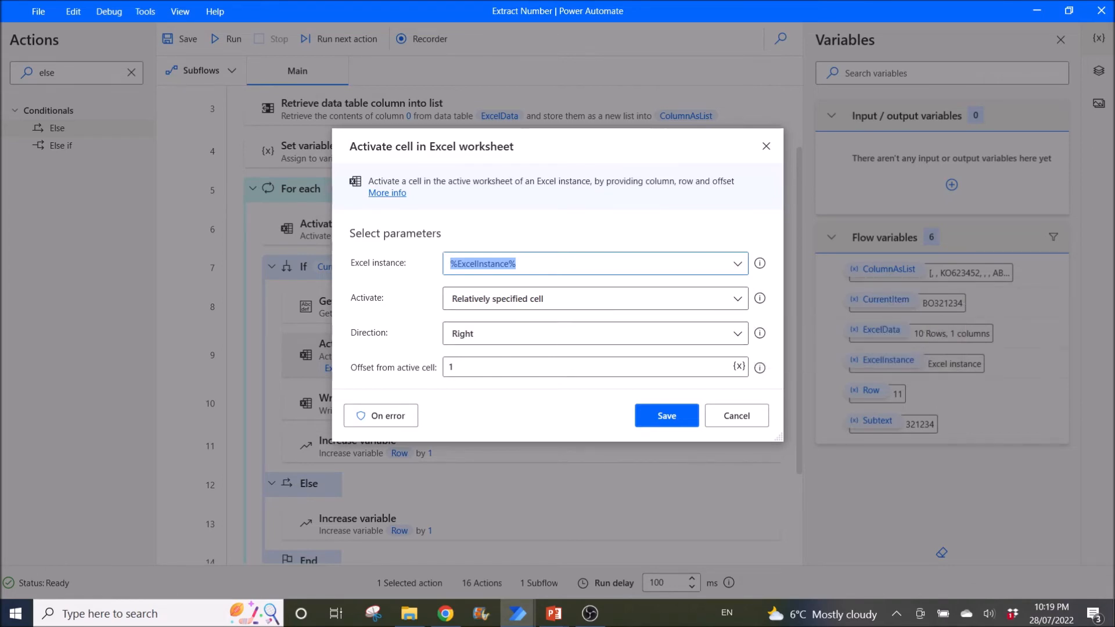
{"action": "mouse_move", "coordinate": [759, 367]}
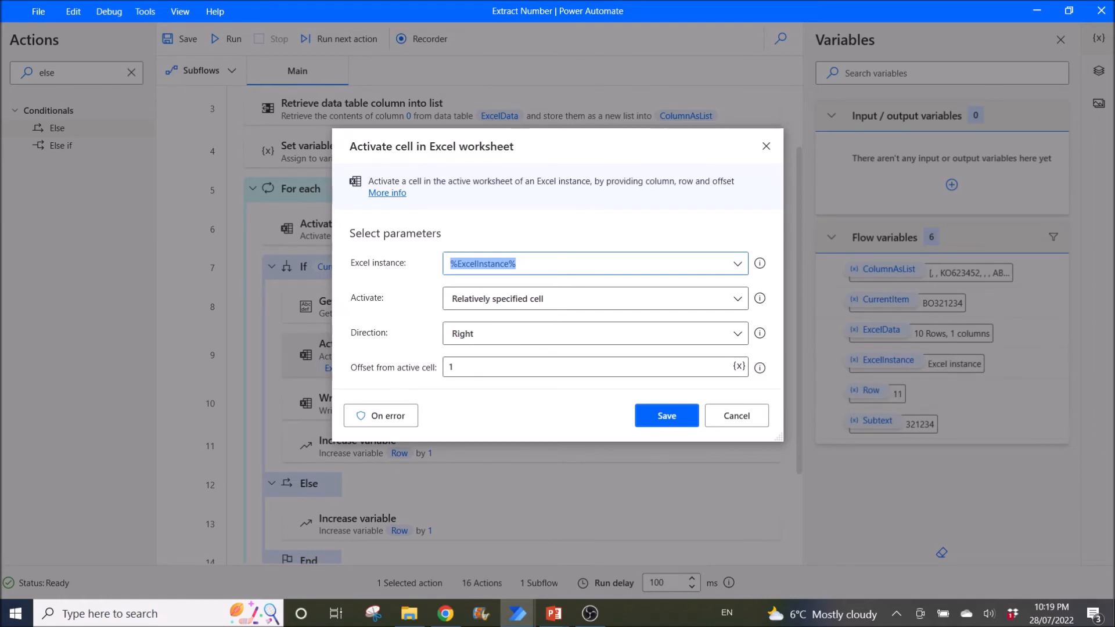
{"action": "mouse_move", "coordinate": [760, 263]}
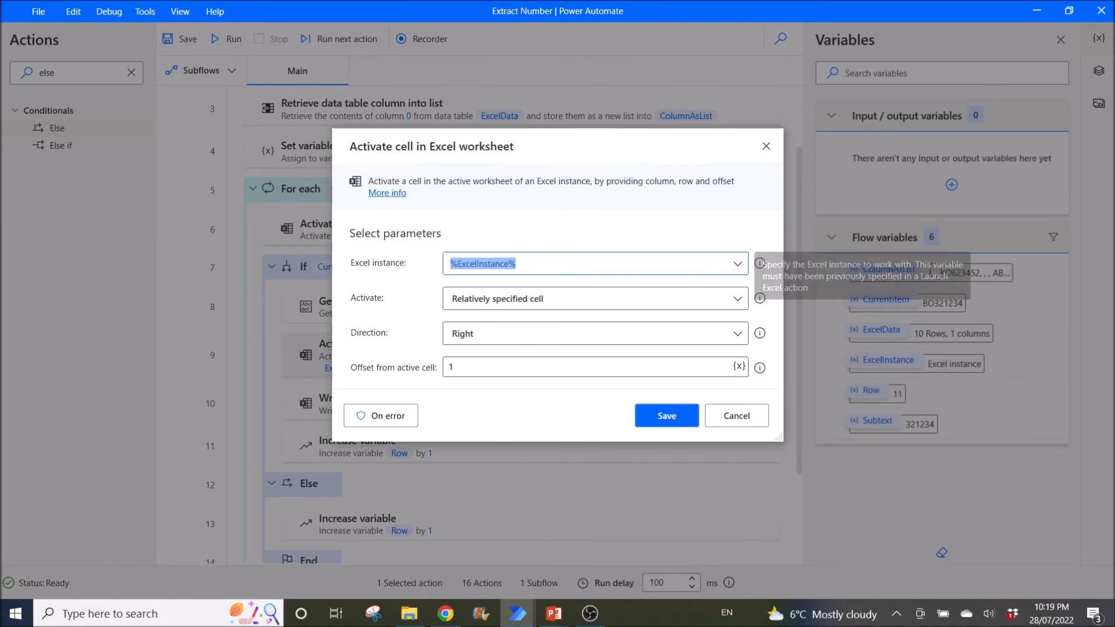
{"action": "mouse_move", "coordinate": [760, 263]}
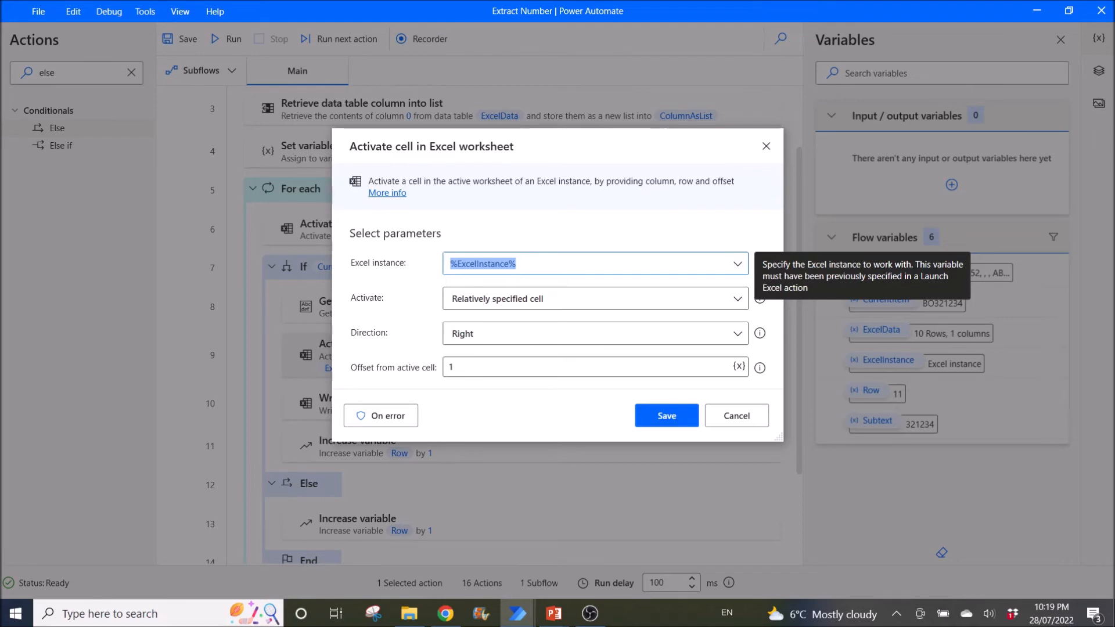
{"action": "left_click", "coordinate": [666, 415]}
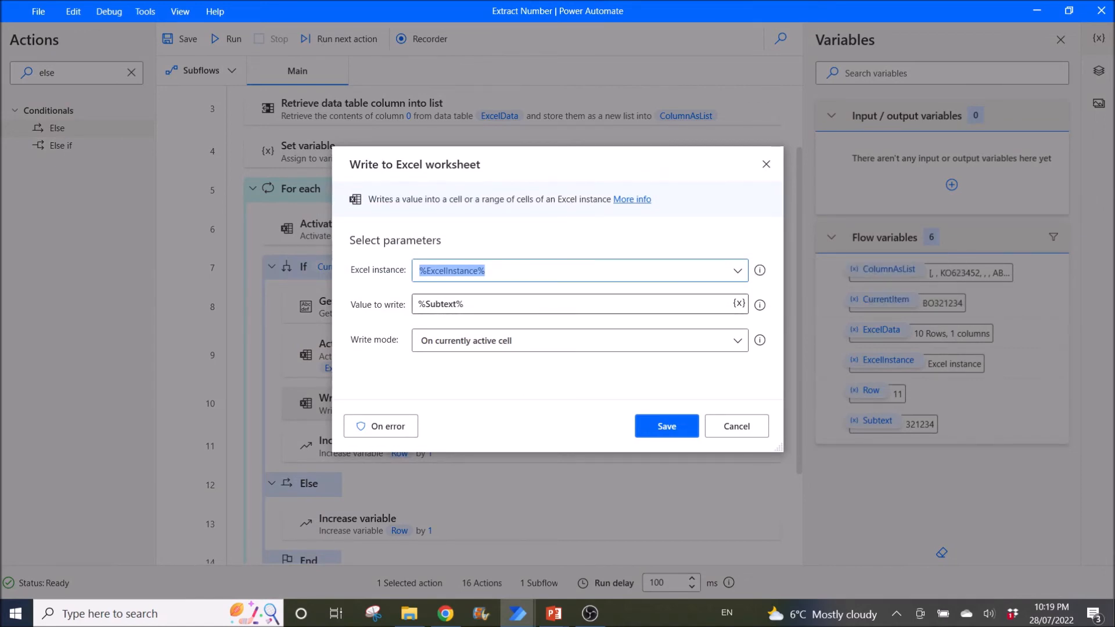
{"action": "mouse_move", "coordinate": [759, 304]}
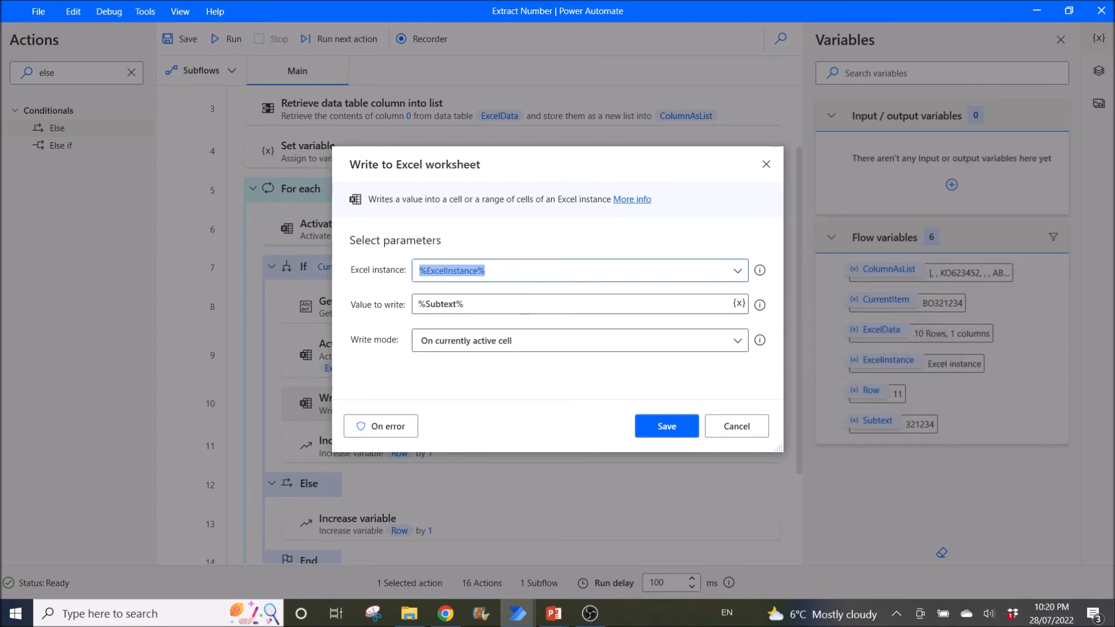
Step: Close Write settings and review both If and Else Increase variable steps raising Row by 1
{"action": "left_click", "coordinate": [665, 426]}
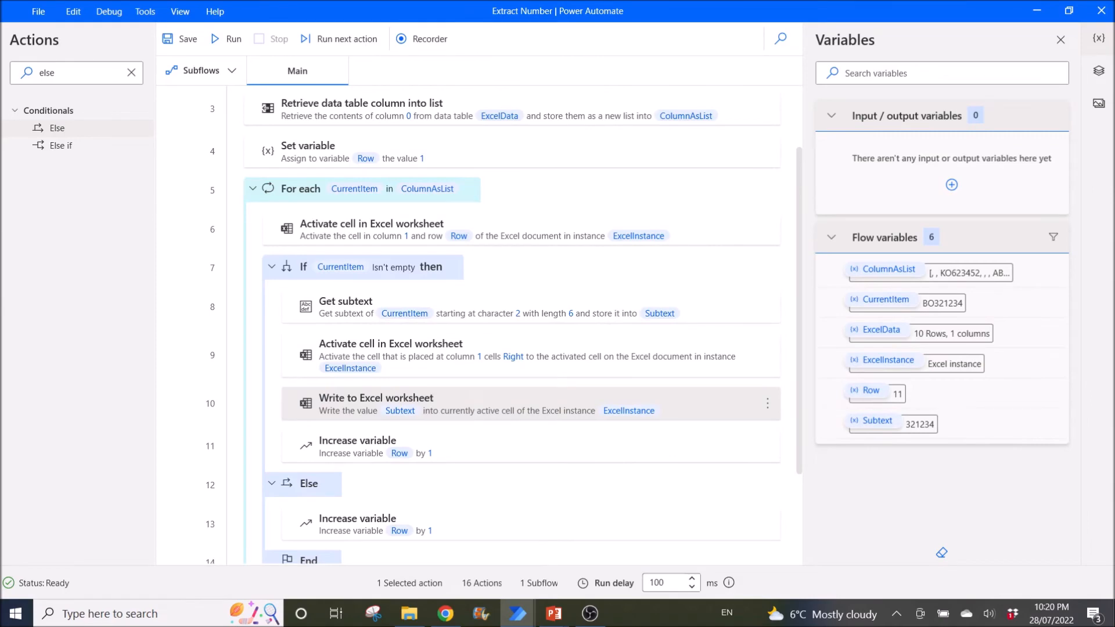
{"action": "scroll", "scroll_direction": "down", "scroll_amount": 3}
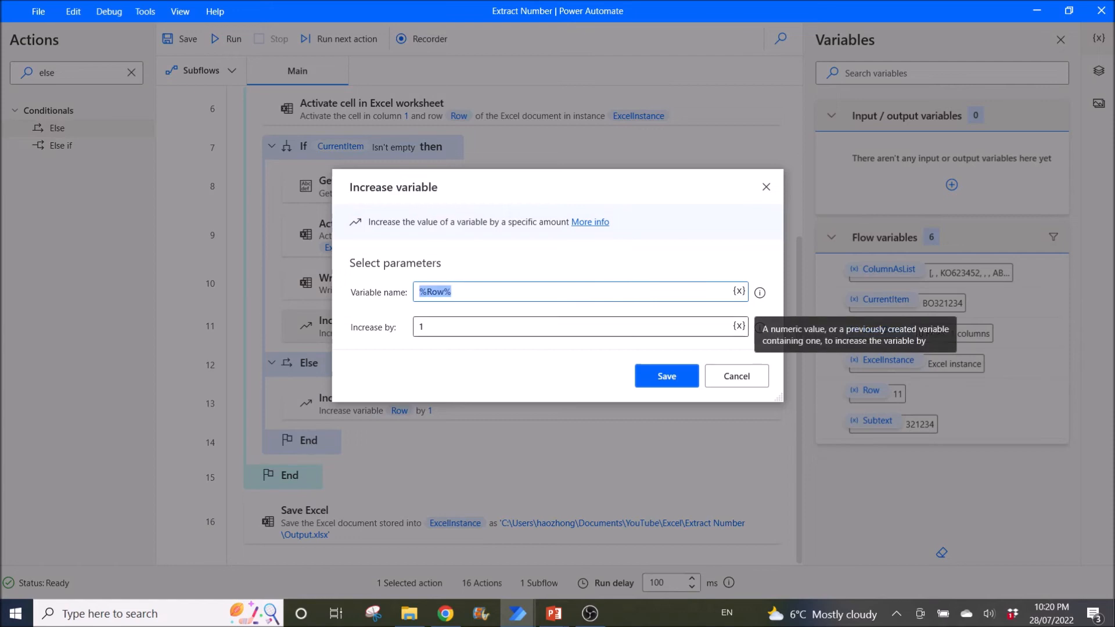
{"action": "left_click", "coordinate": [665, 376]}
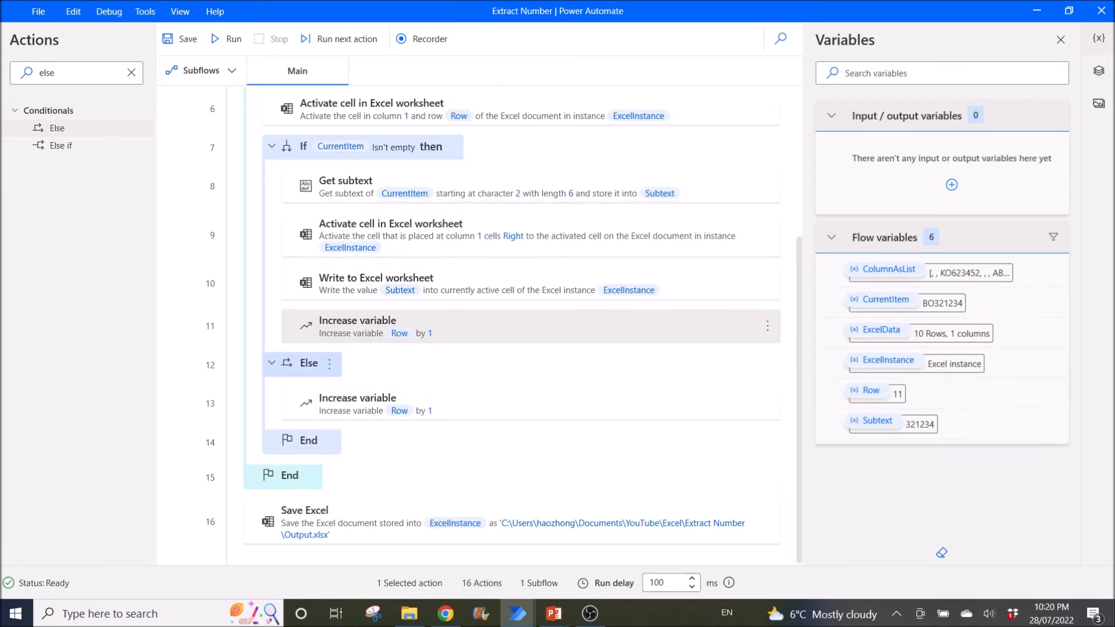
{"action": "mouse_move", "coordinate": [529, 405]}
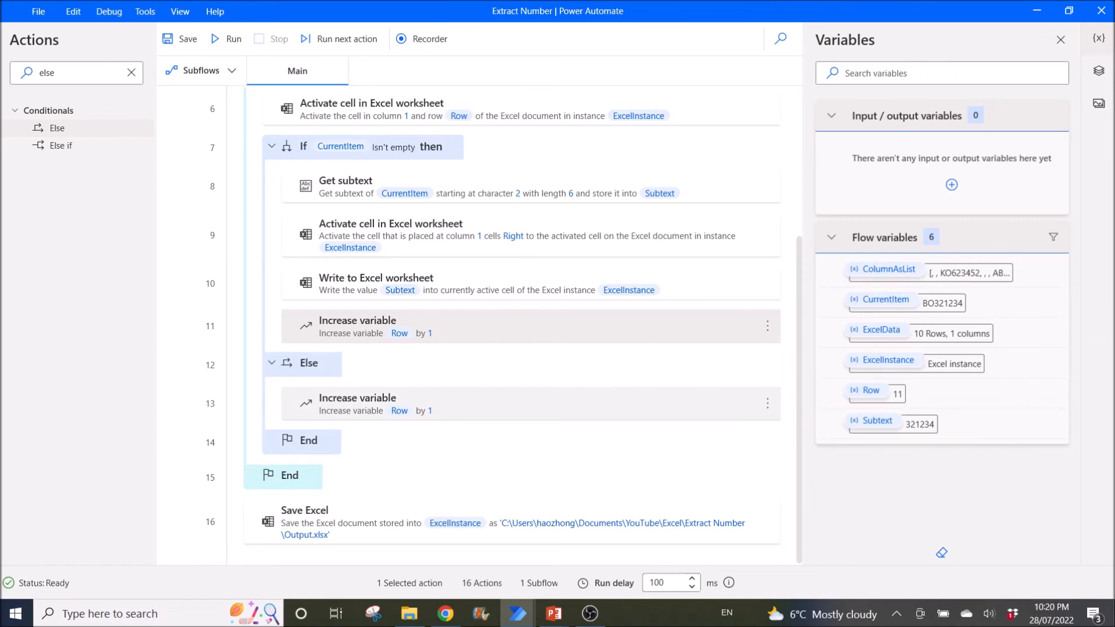
{"action": "double_click", "coordinate": [498, 326]}
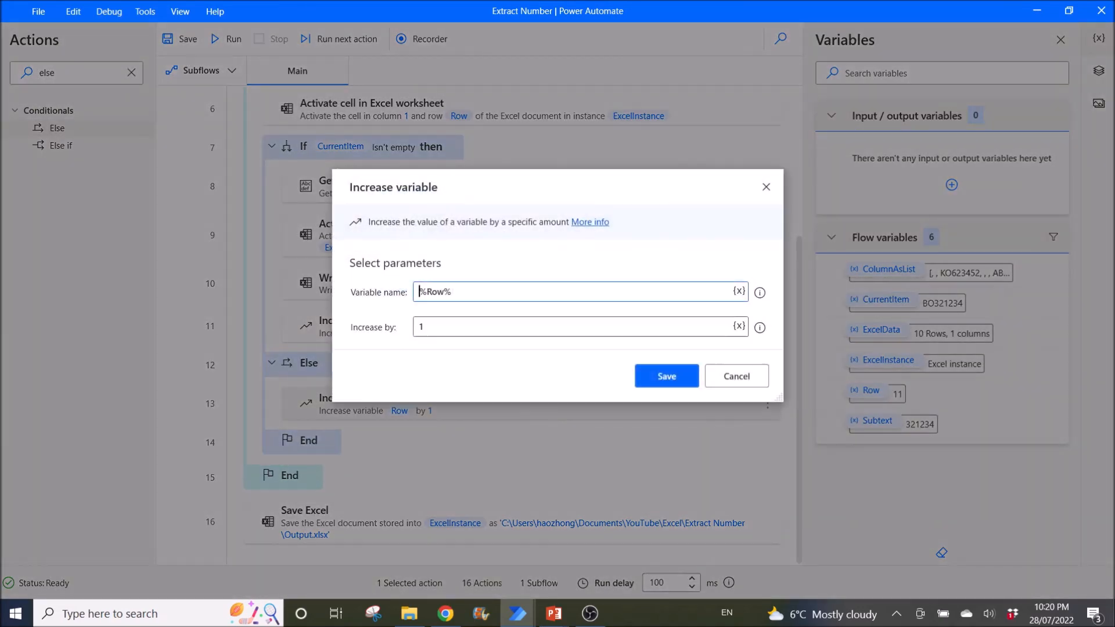
{"action": "left_click", "coordinate": [666, 376]}
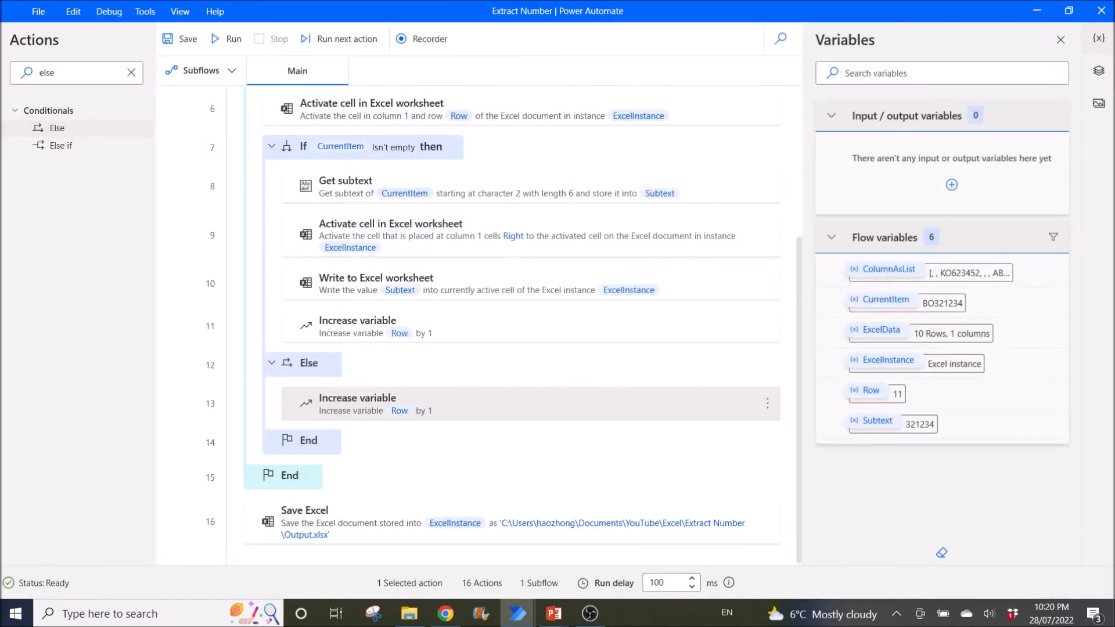
{"action": "mouse_move", "coordinate": [308, 440]}
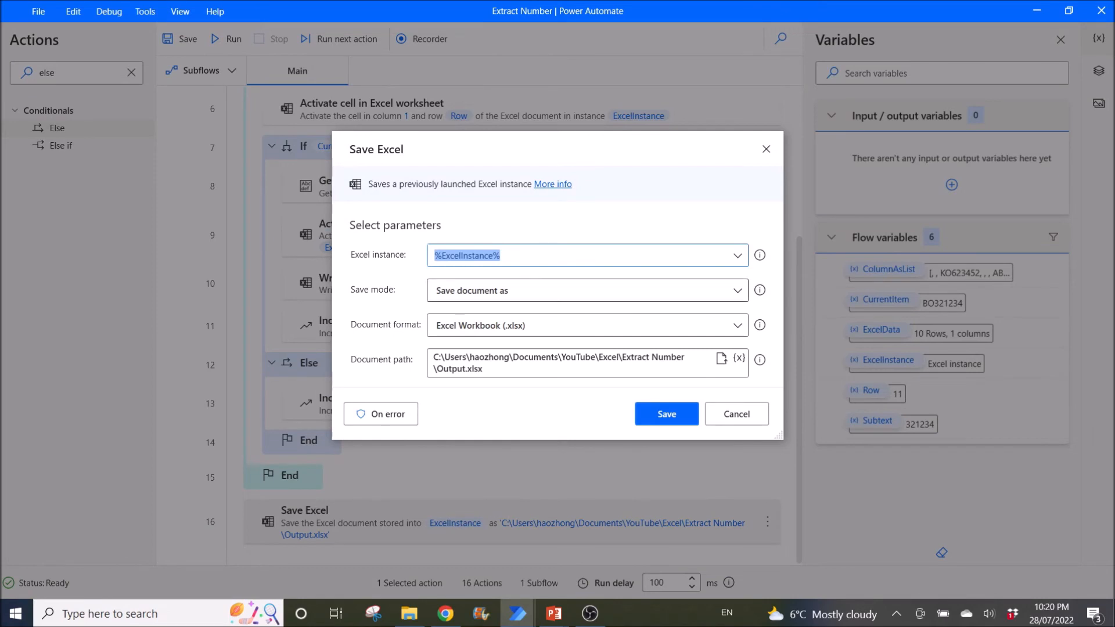
{"action": "mouse_move", "coordinate": [760, 325]}
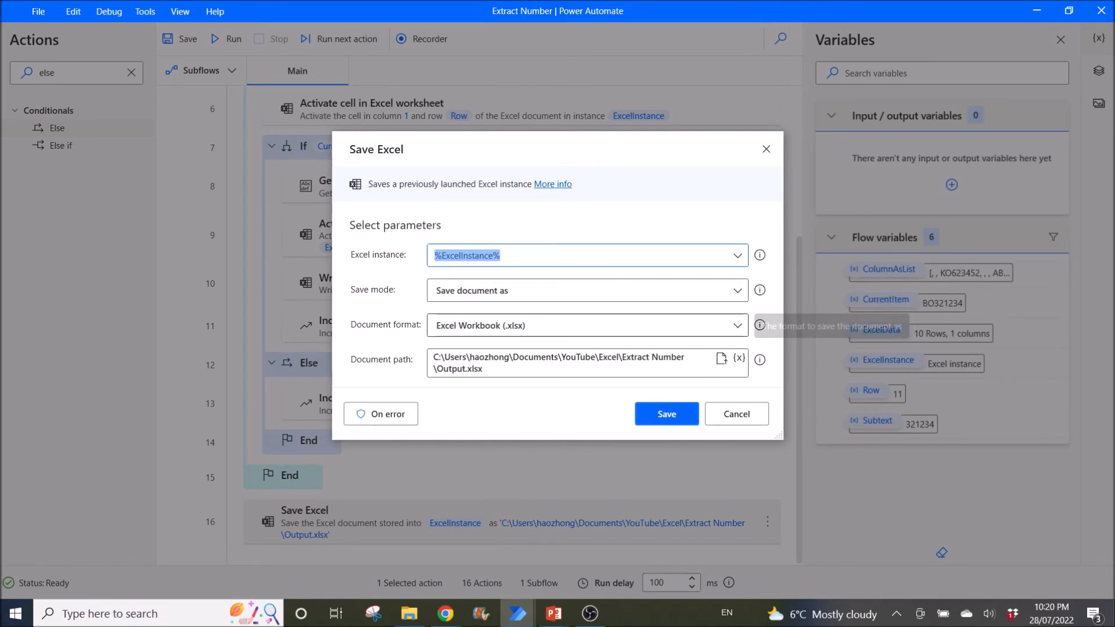
{"action": "mouse_move", "coordinate": [759, 359]}
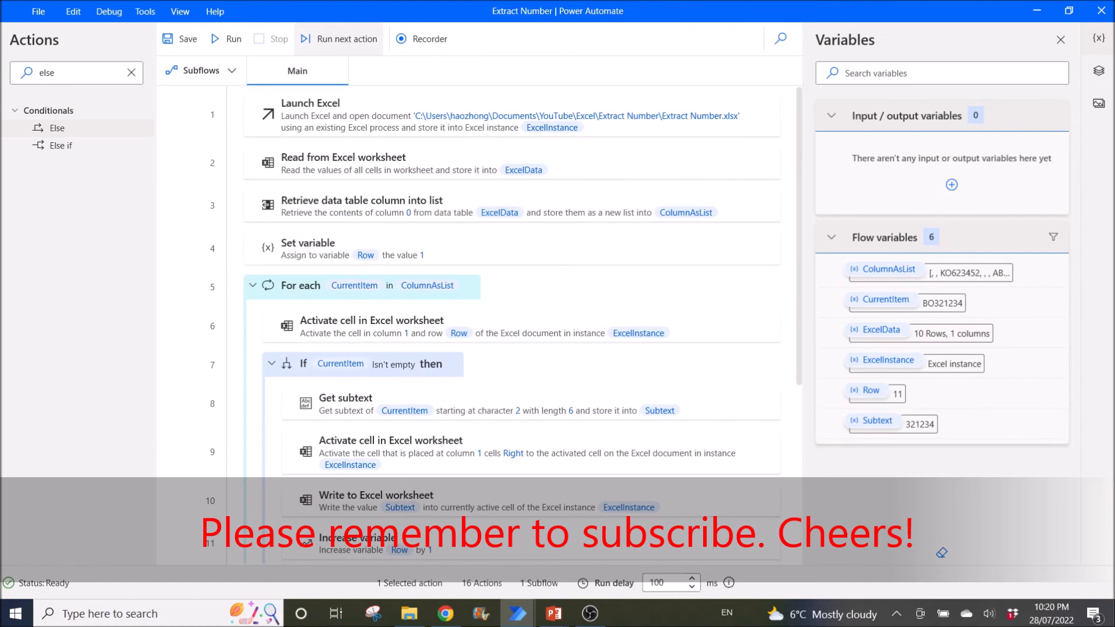
{"action": "mouse_move", "coordinate": [226, 38]}
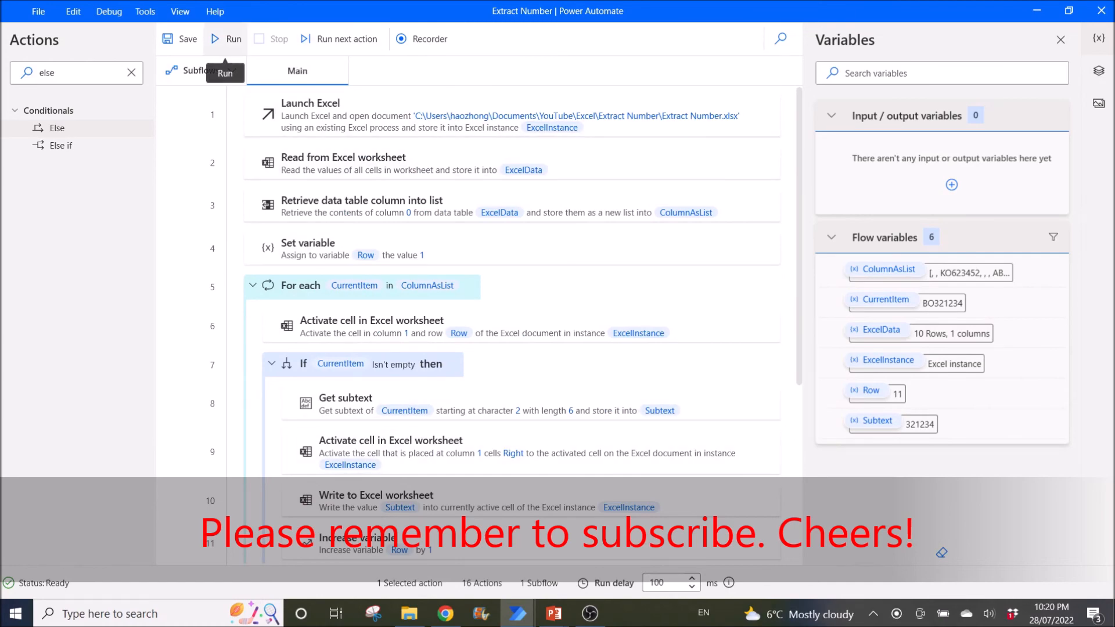
Step: Run the flow, watch column B fill with 623452, 223223, 321234, then return to the editor
{"action": "left_click", "coordinate": [225, 39]}
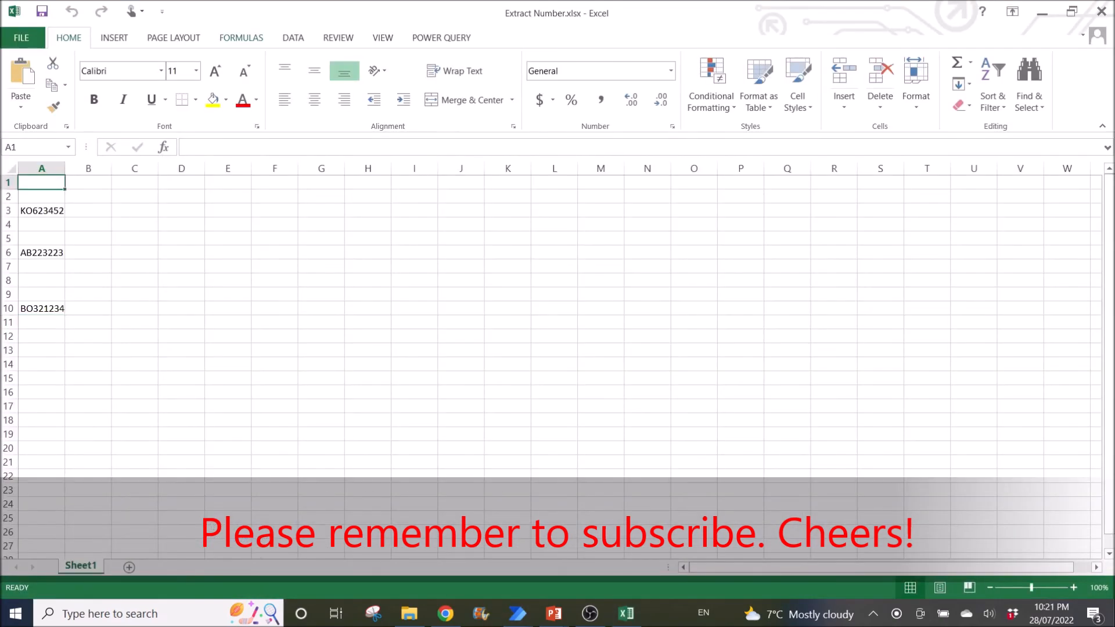
{"action": "left_click", "coordinate": [41, 210]}
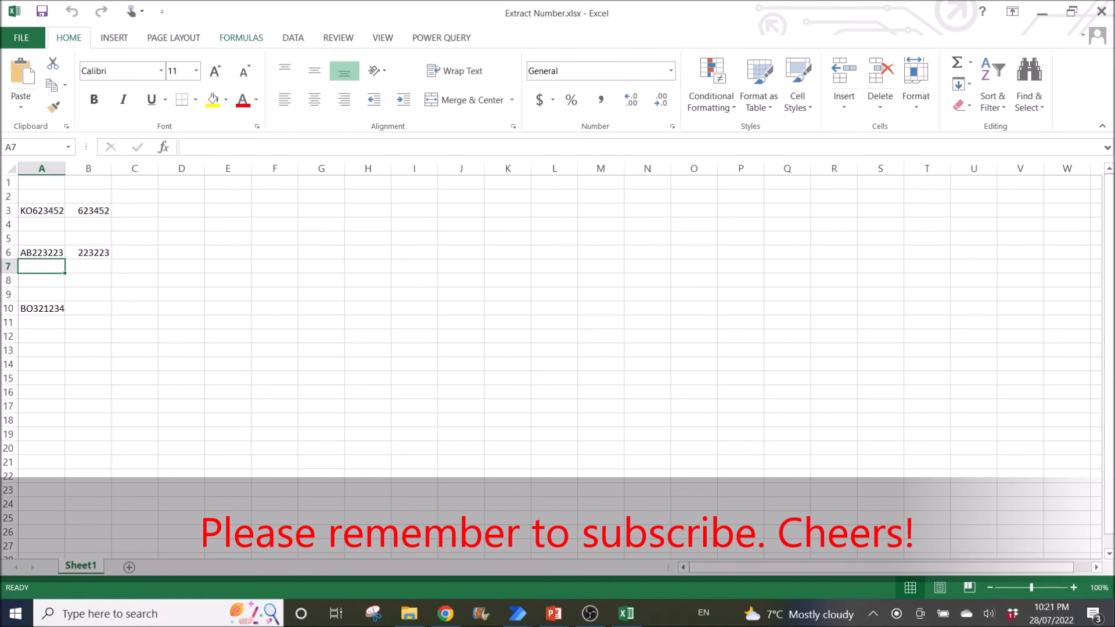
{"action": "left_click", "coordinate": [41, 308]}
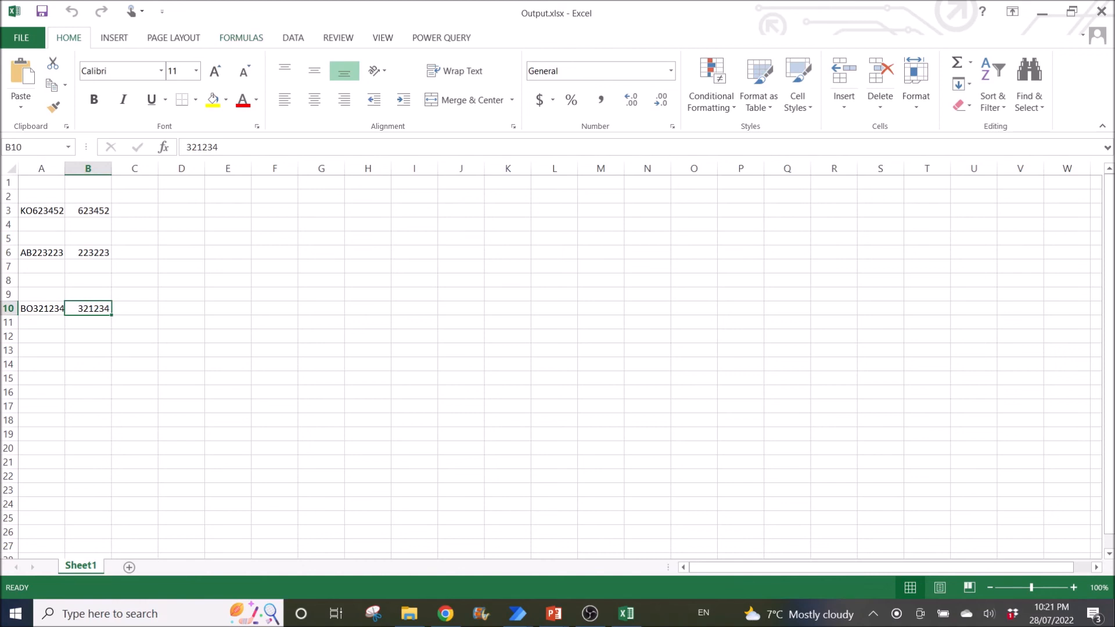
{"action": "mouse_move", "coordinate": [515, 614]}
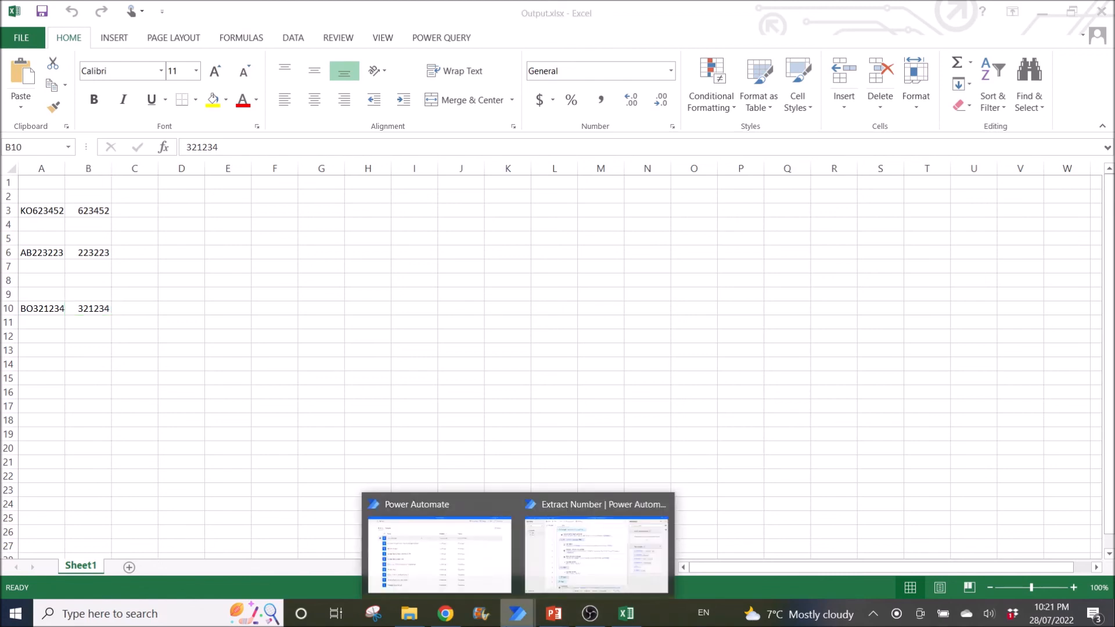
{"action": "left_click", "coordinate": [594, 545]}
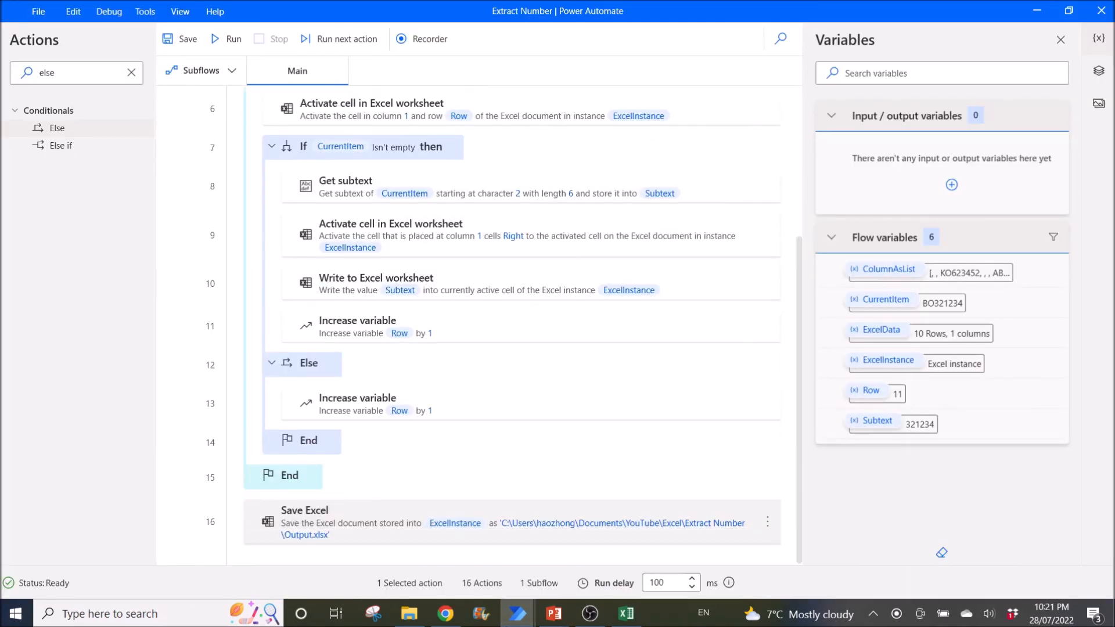